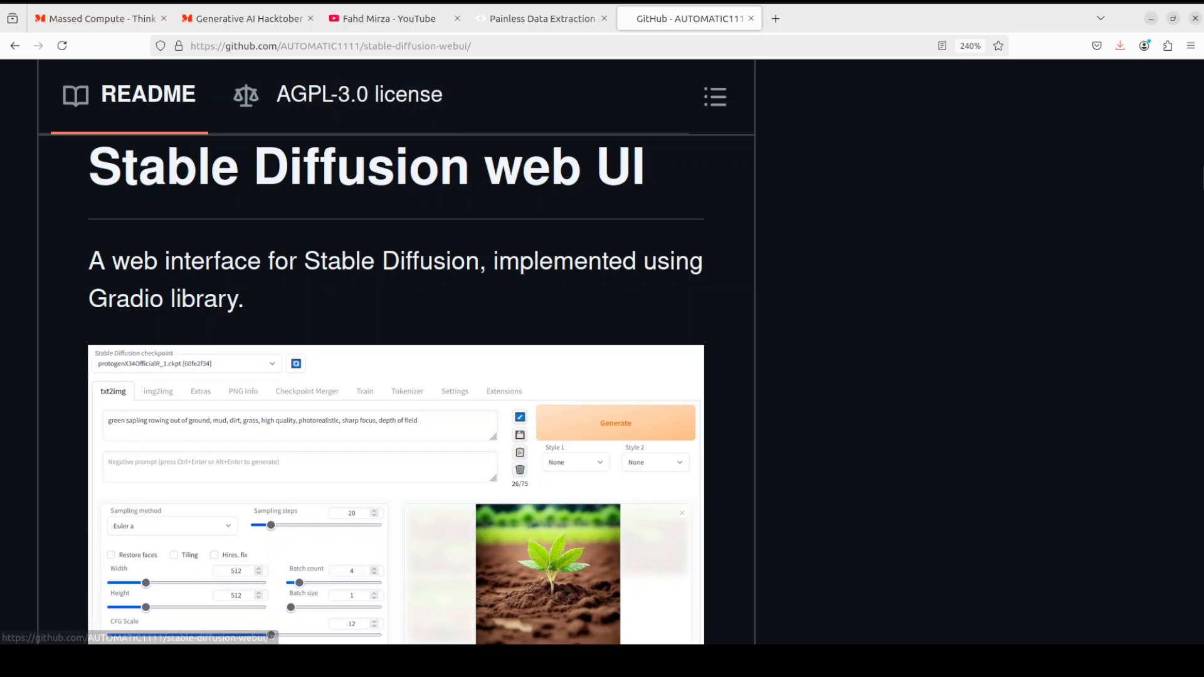
pyautogui.moveTo(387, 17)
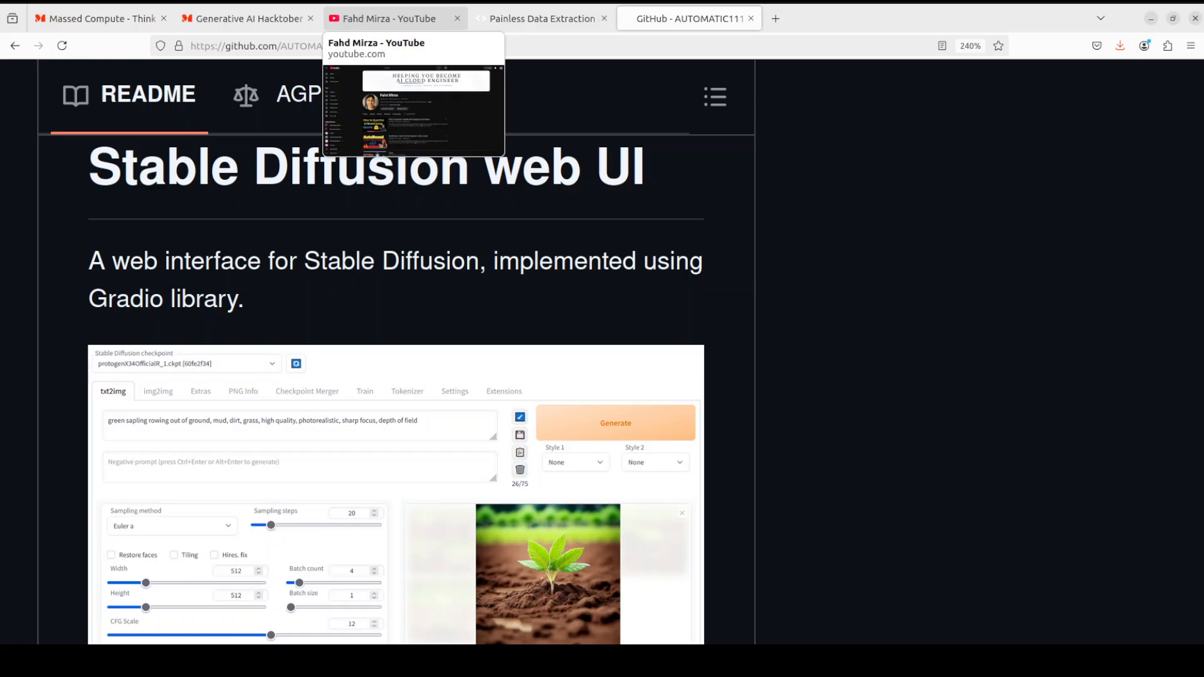
# Search the YouTube channel for 'comfyui' to list its ComfyUI tutorial videos
pyautogui.click(389, 18)
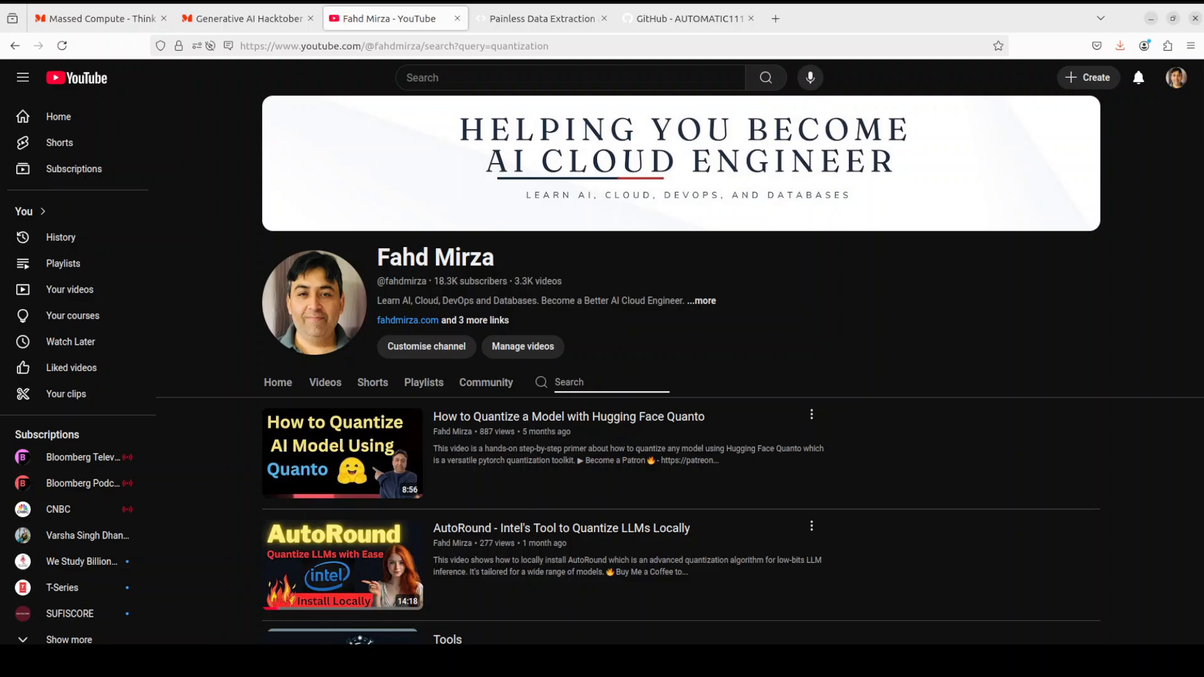
pyautogui.write('comfyui')
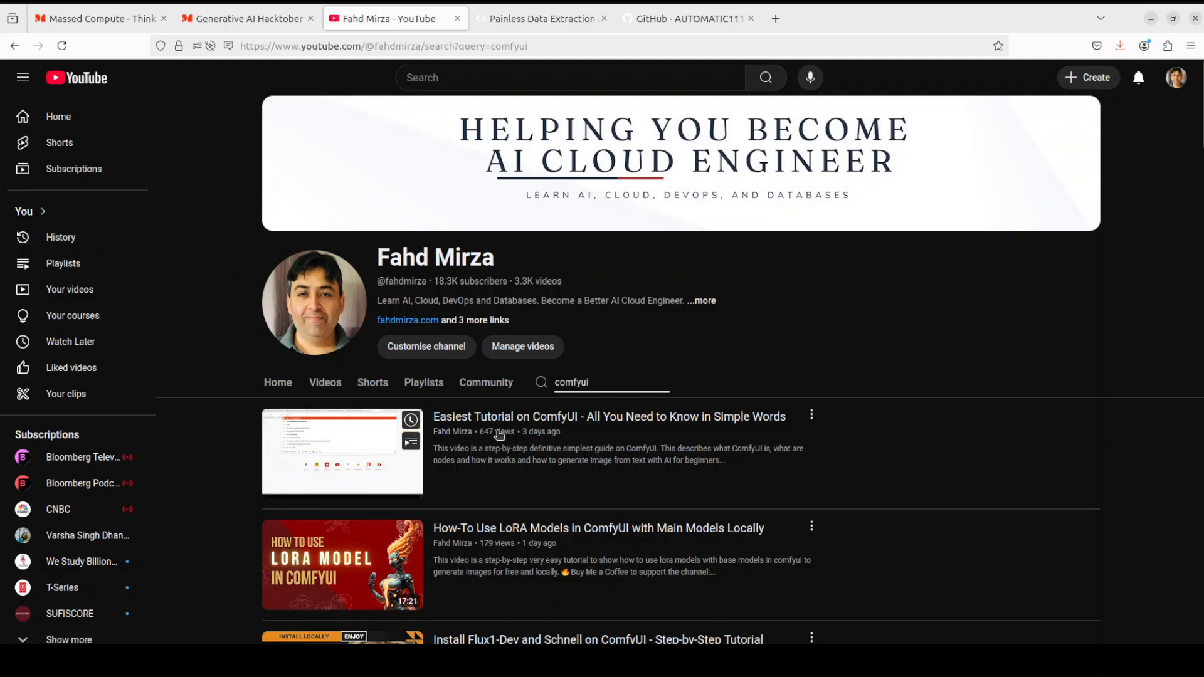
pyautogui.moveTo(835, 437)
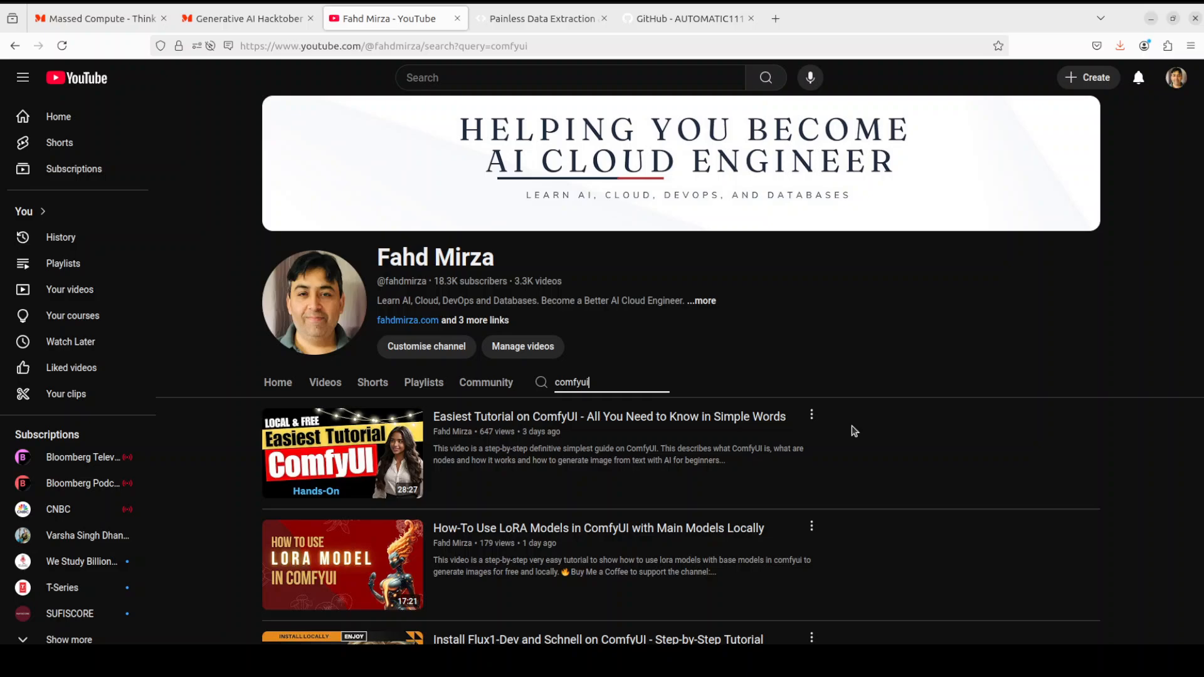
pyautogui.moveTo(828, 419)
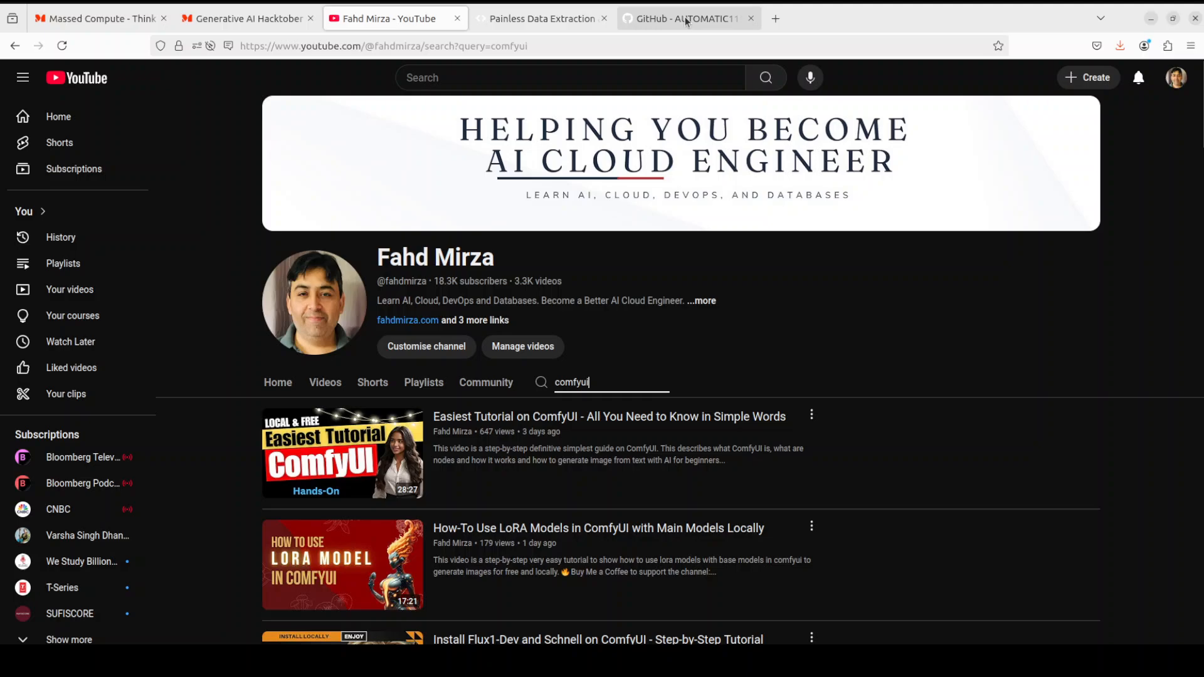
# Show the AUTOMATIC1111 stable-diffusion-webui README on GitHub
pyautogui.click(684, 18)
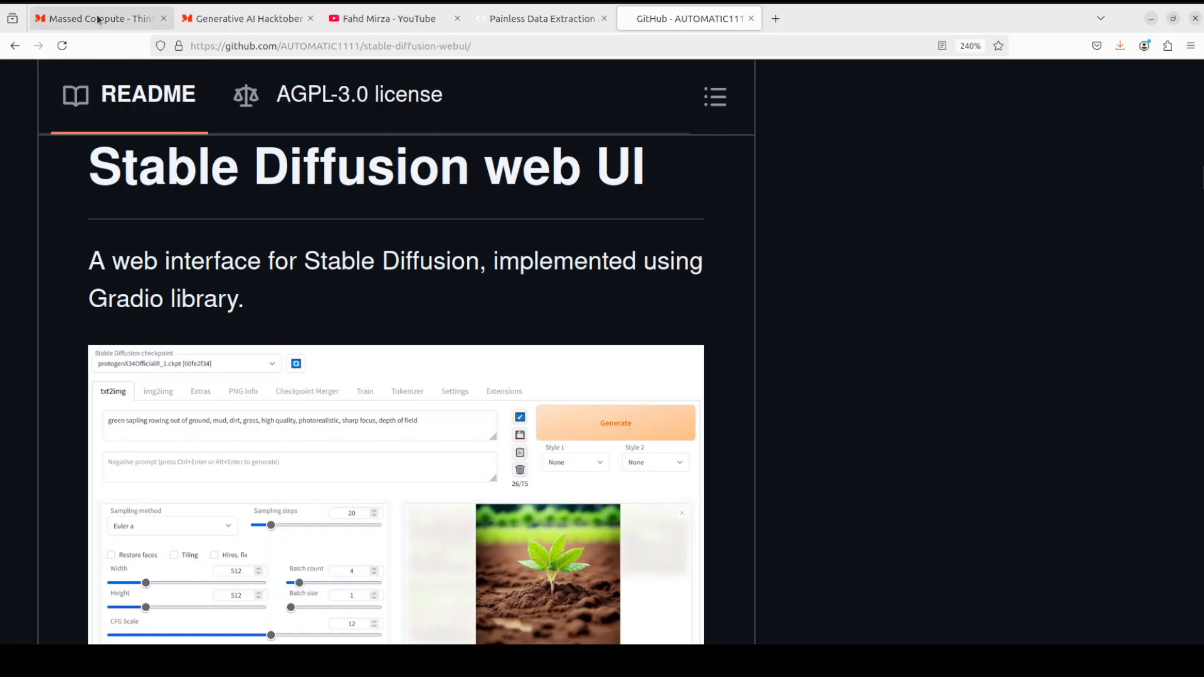
# Show the Massed Compute VM terminal confirming Ubuntu 22.04.5 LTS
pyautogui.click(97, 18)
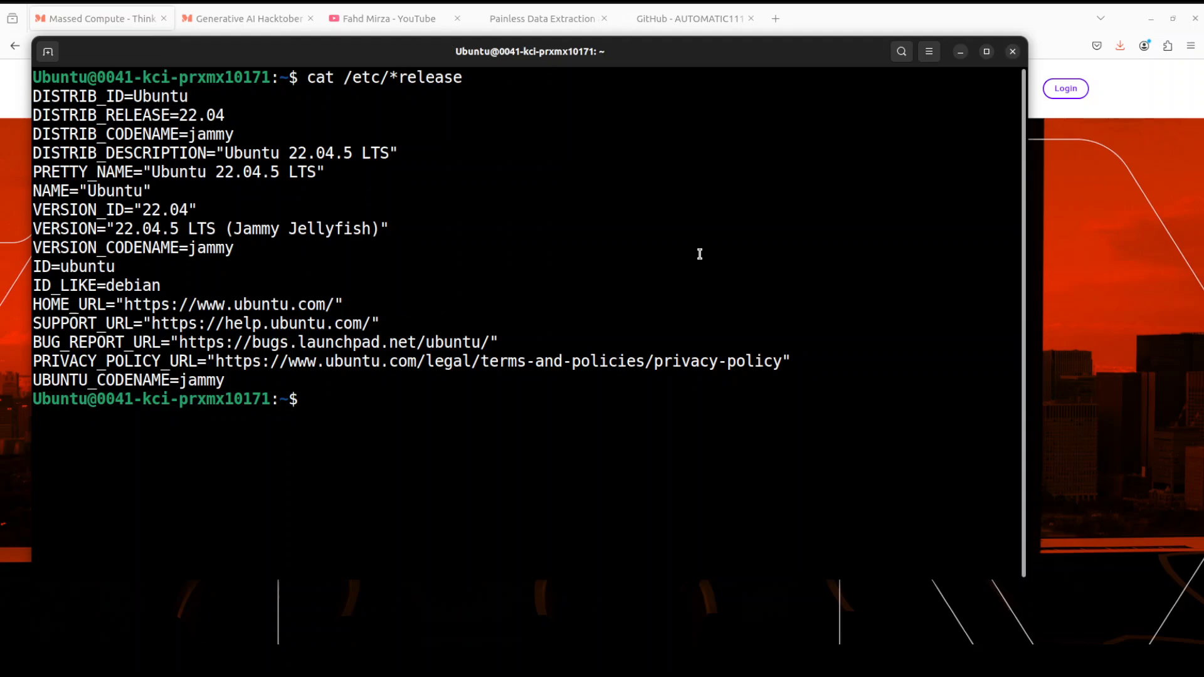
# Check the RTX A6000 with nvidia-smi, then create and activate the conda environment a1111
pyautogui.write('nvidia-smi')
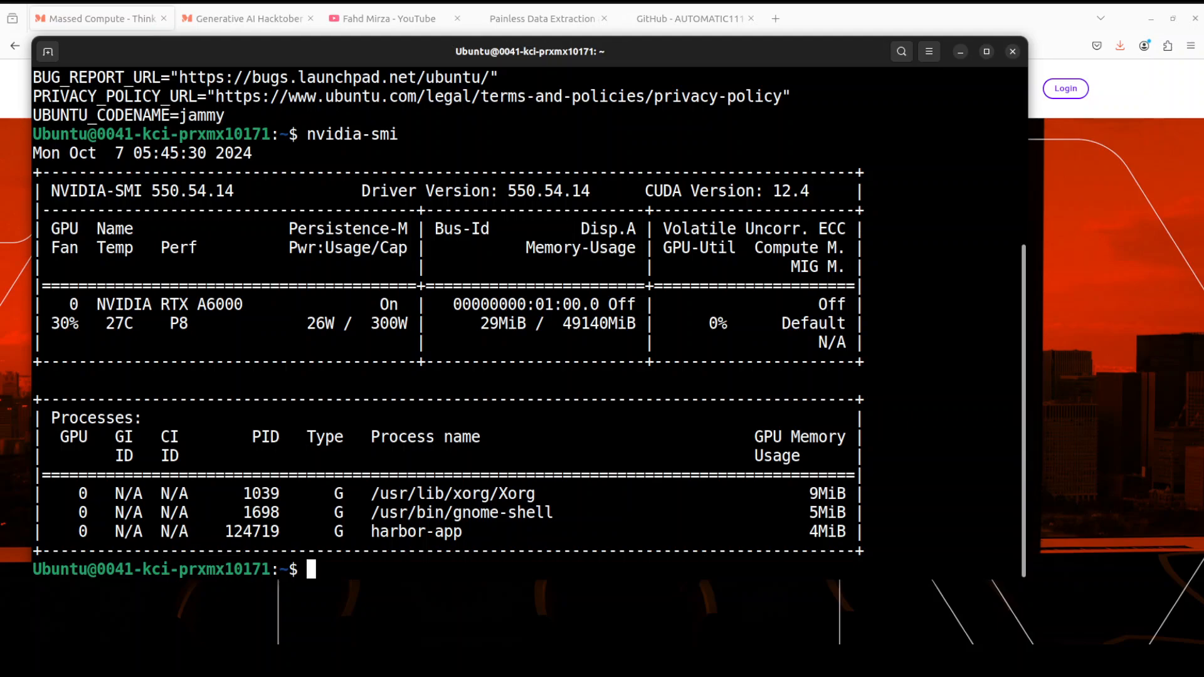
pyautogui.rightClick(393, 150)
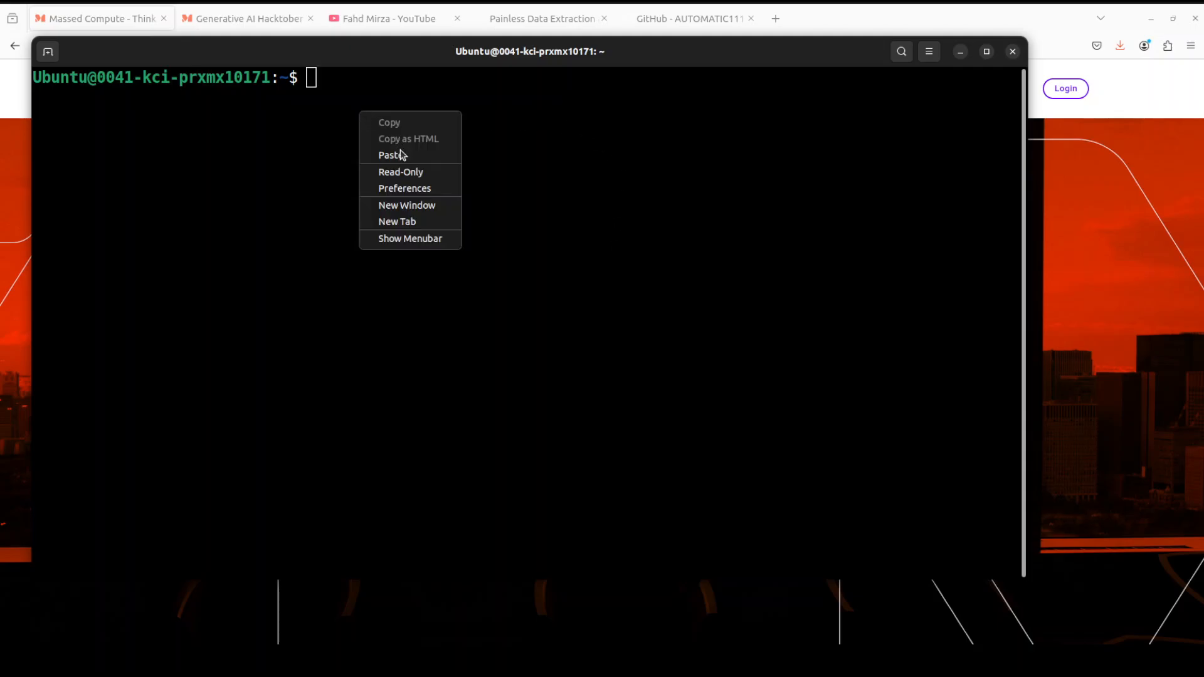
pyautogui.click(389, 156)
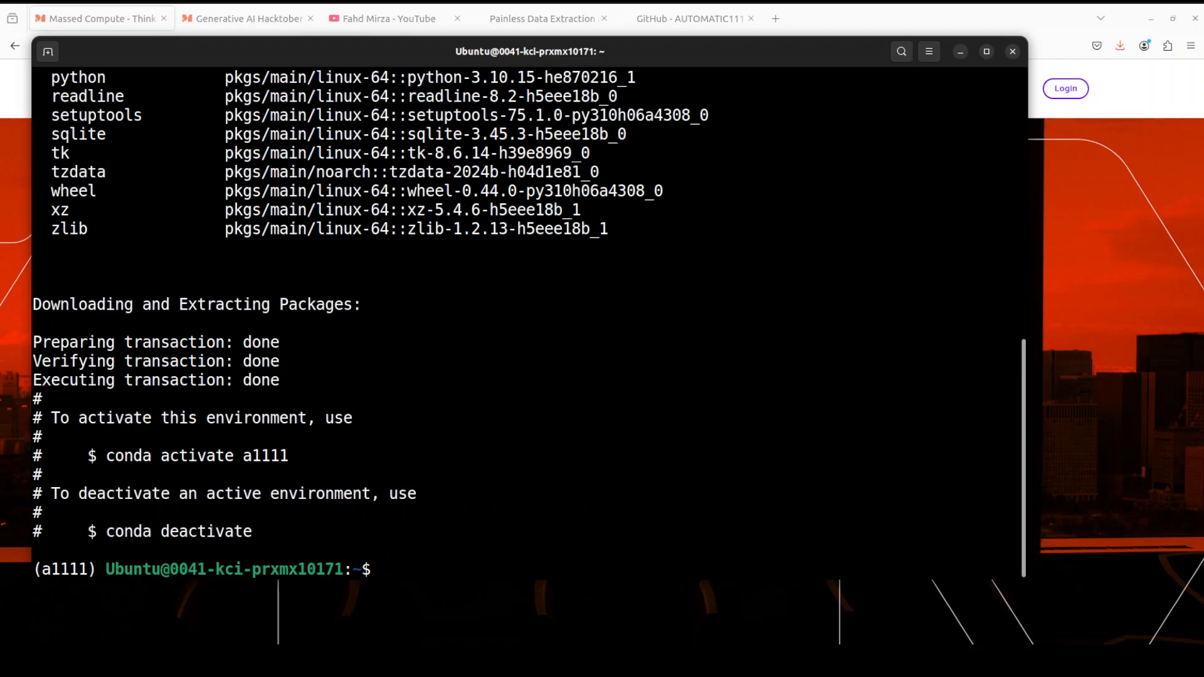
pyautogui.moveTo(562, 334)
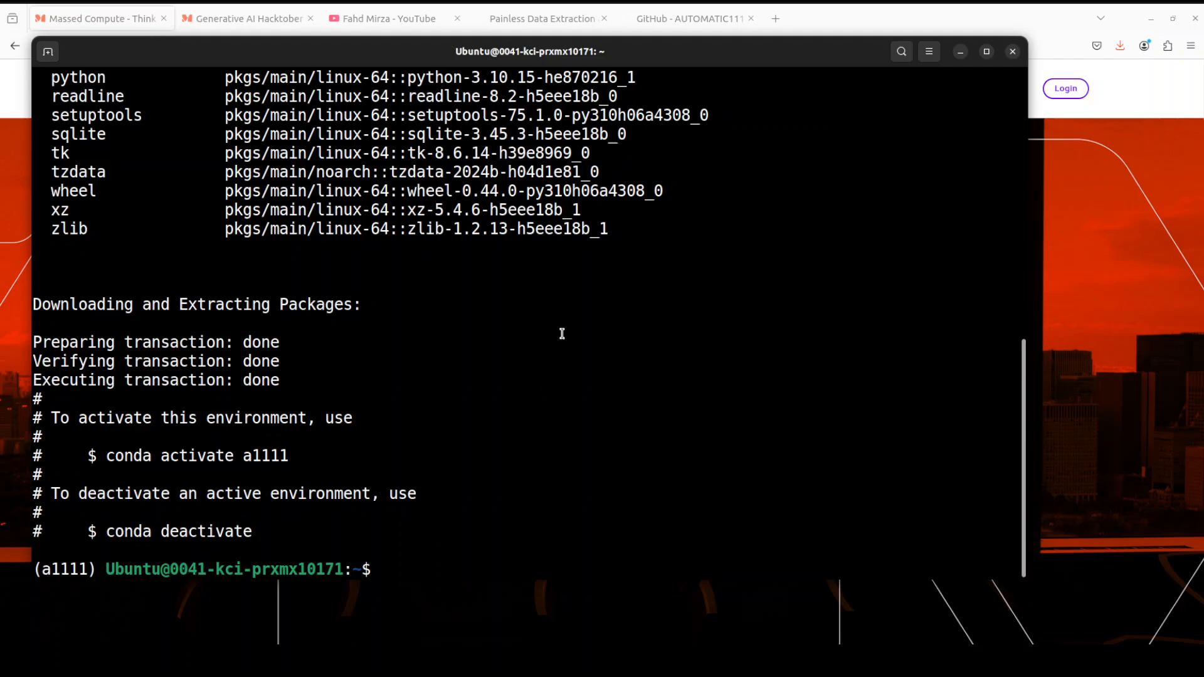
# Clone the AUTOMATIC1111 stable-diffusion-webui repository and move into its folder
pyautogui.write('git clone https://github.com/AUTOMATIC1111/stable-diffusion-webui.git && cd stable-diffusion-webui')
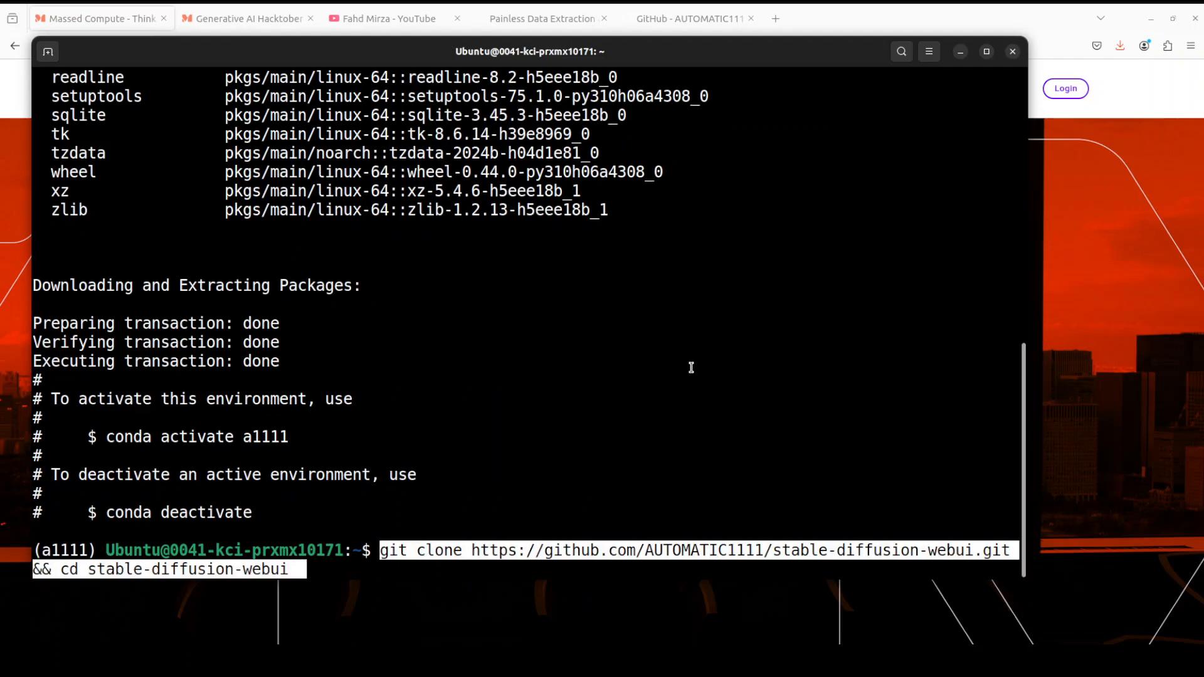
pyautogui.moveTo(730, 356)
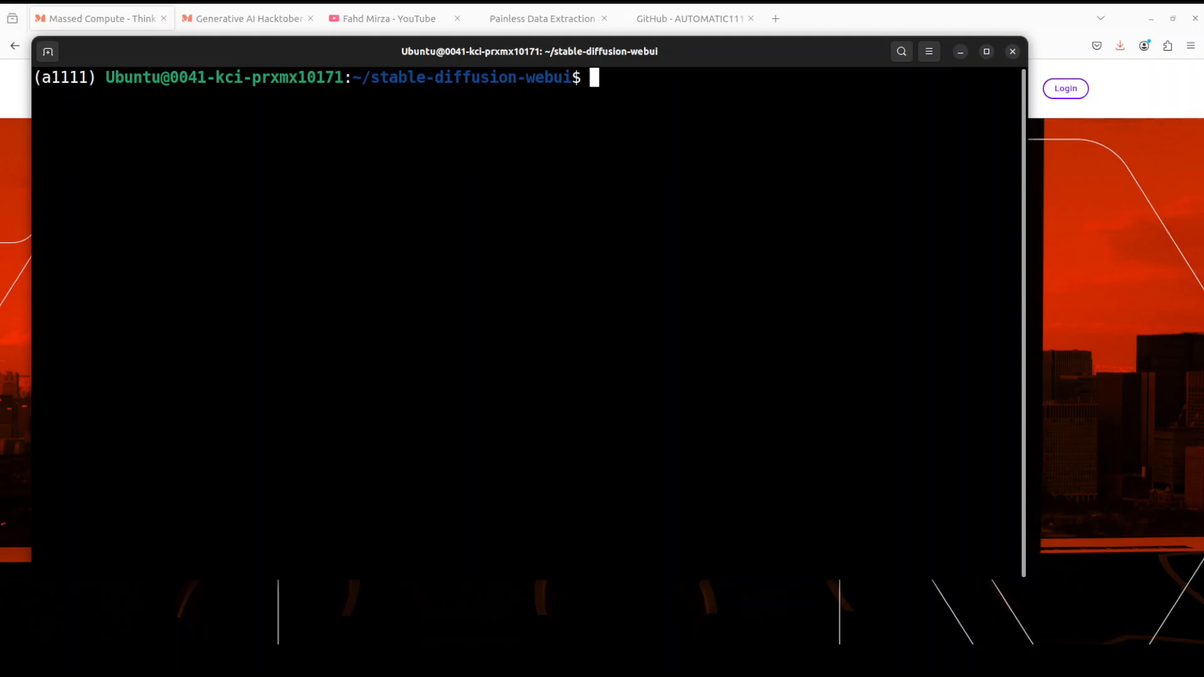
pyautogui.rightClick(461, 182)
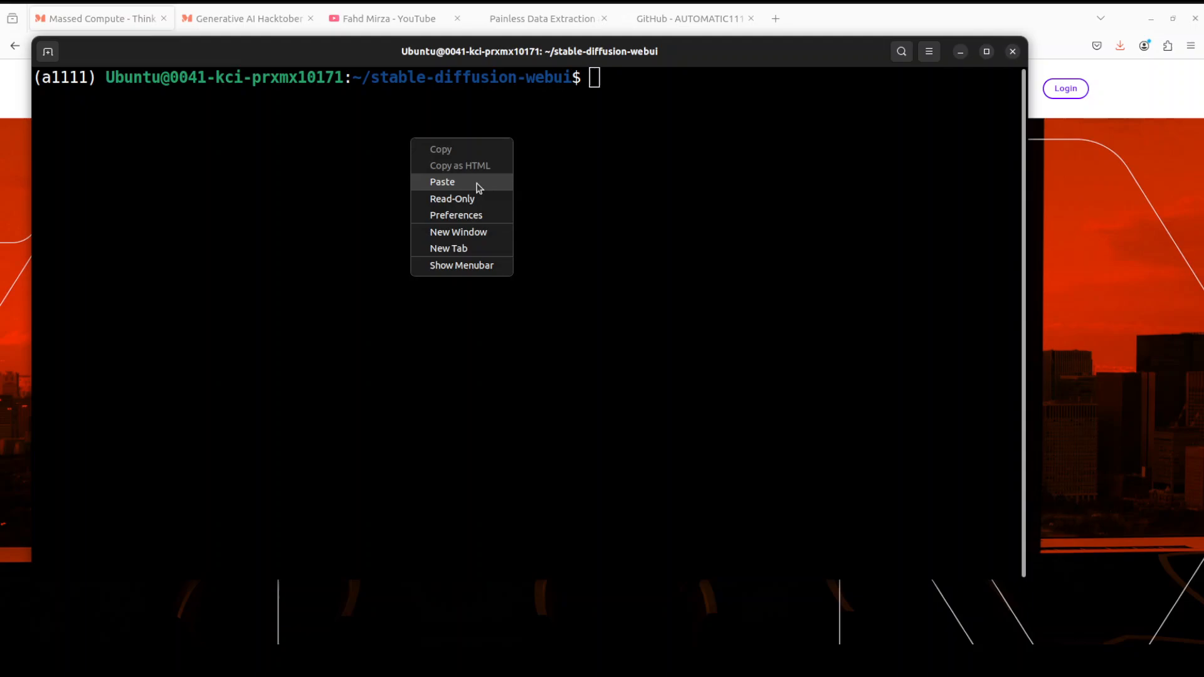
pyautogui.click(441, 182)
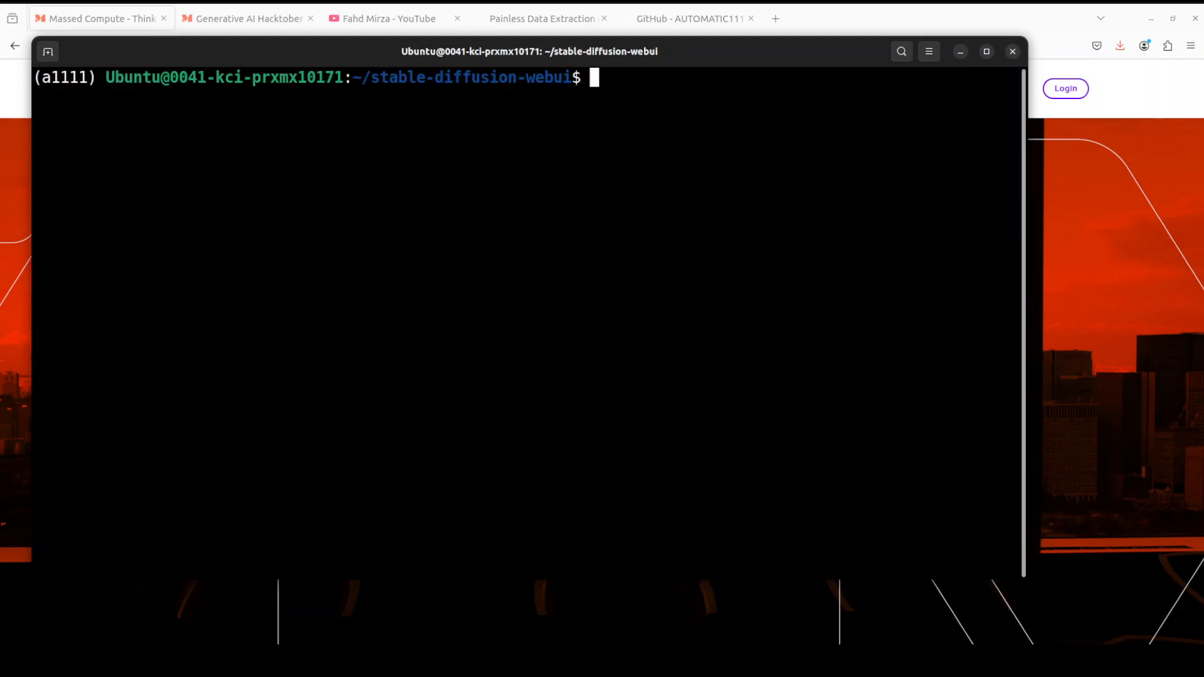
# List the repository files, make webui.sh executable with chmod a+x, and clear the terminal
pyautogui.write('ls -ltr')
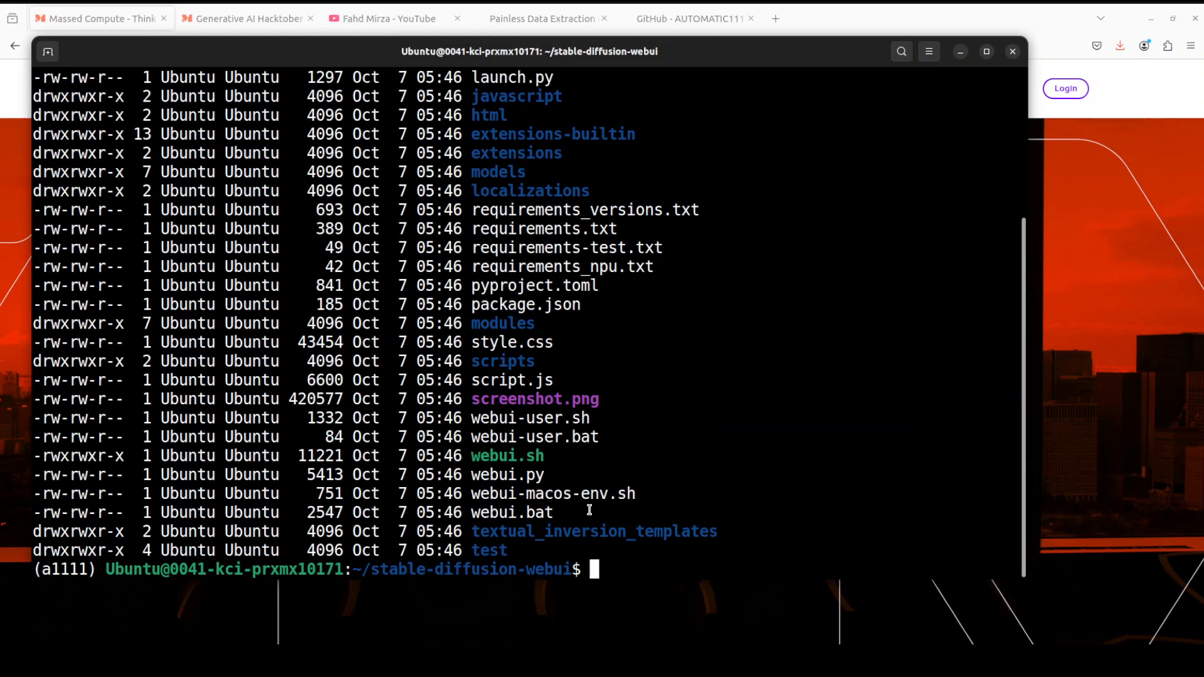
pyautogui.moveTo(717, 409)
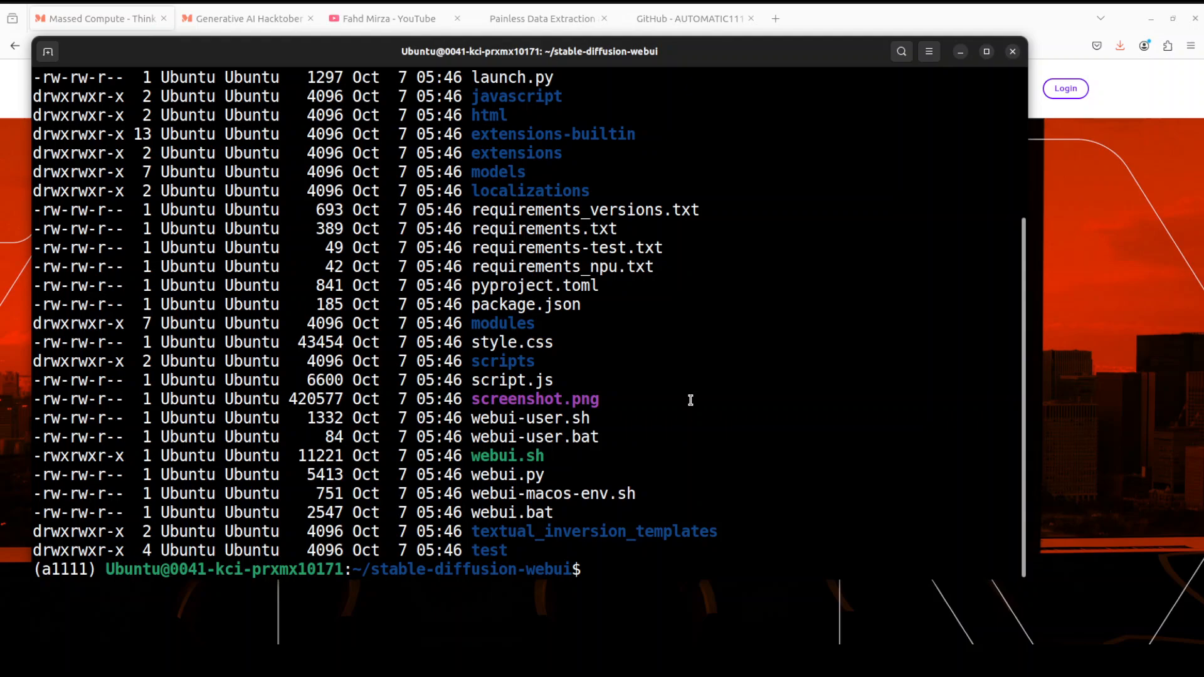
pyautogui.rightClick(690, 400)
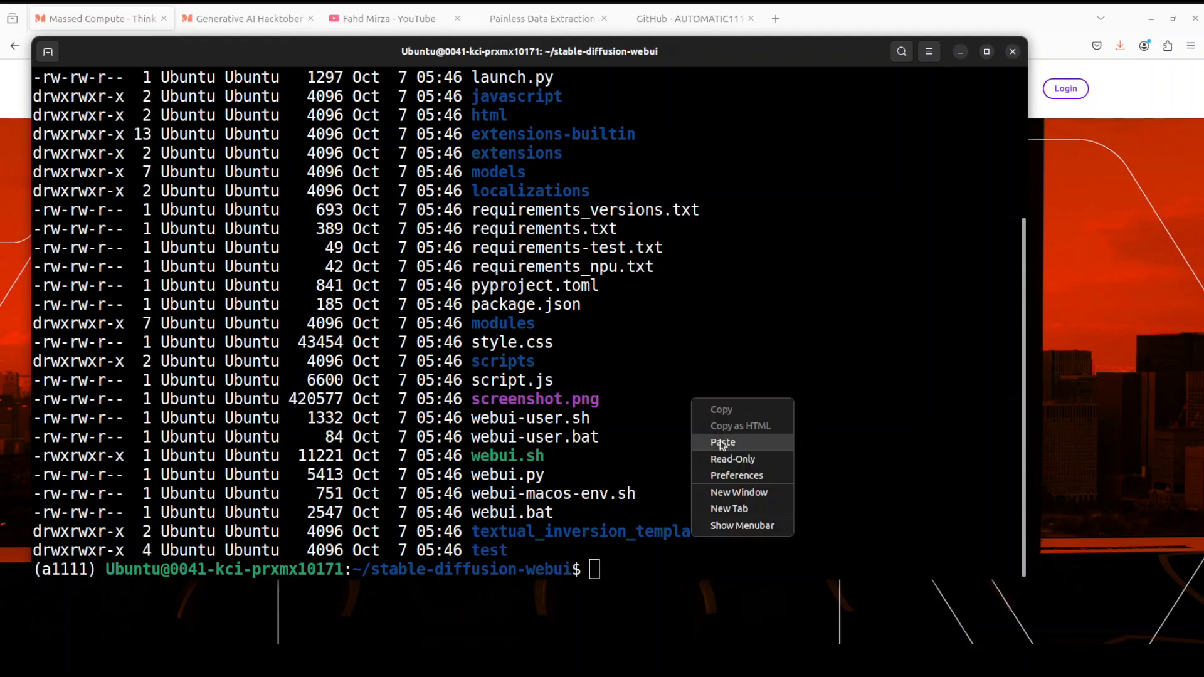
pyautogui.click(723, 441)
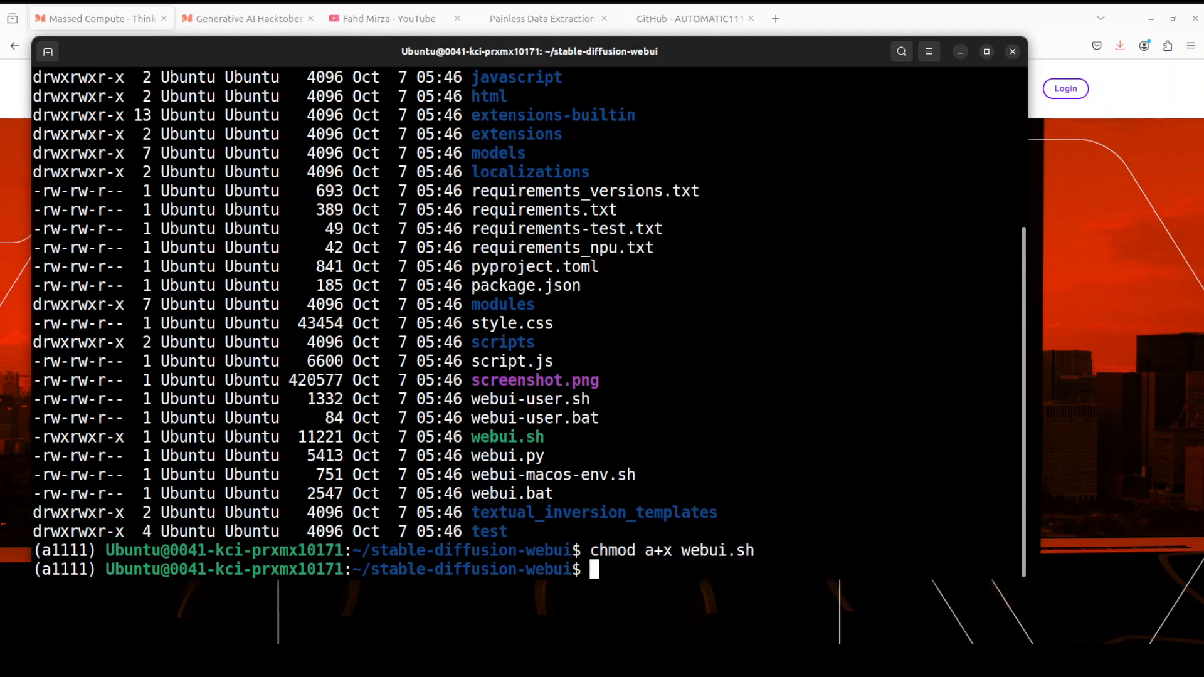
pyautogui.write('cl')
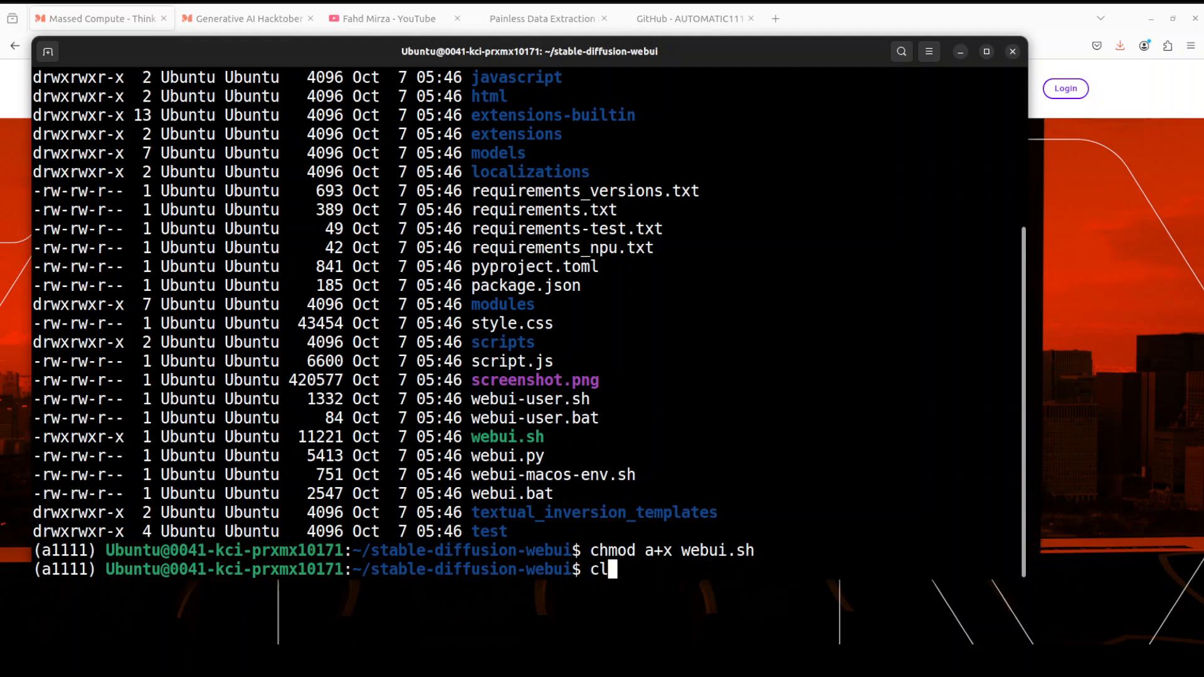
pyautogui.write('ear')
pyautogui.write('.')
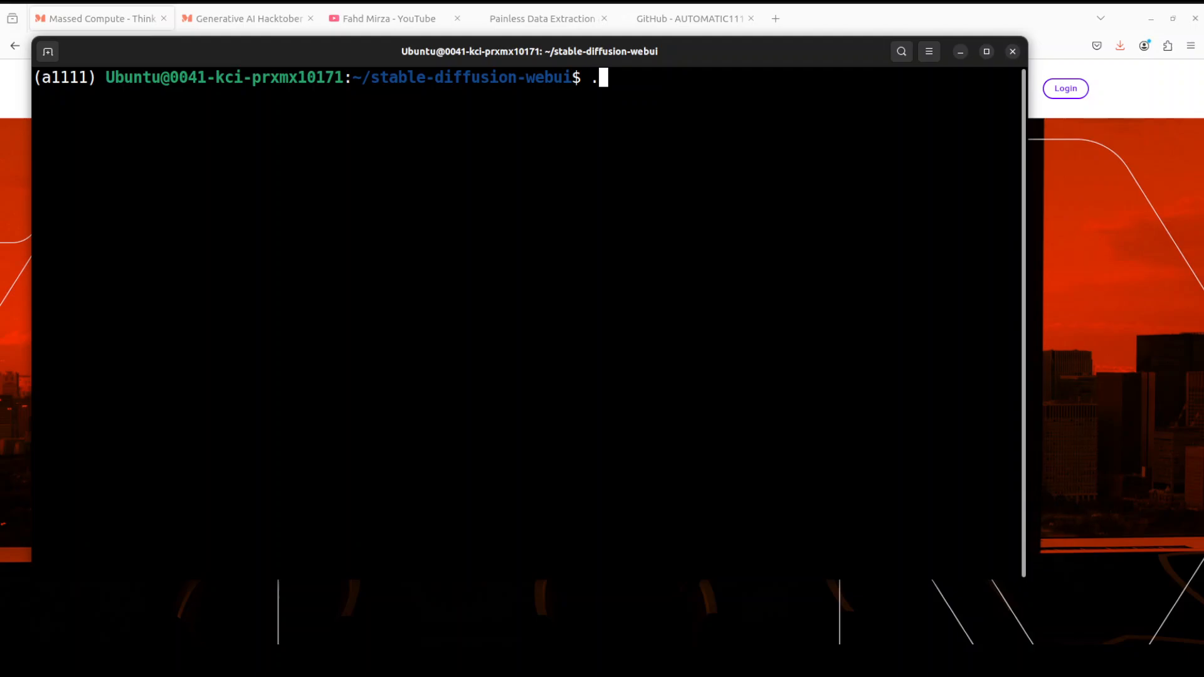
# Launch ./webui.sh to install requirements and download the v1-5-pruned-emaonly model
pyautogui.write('/webui.sh')
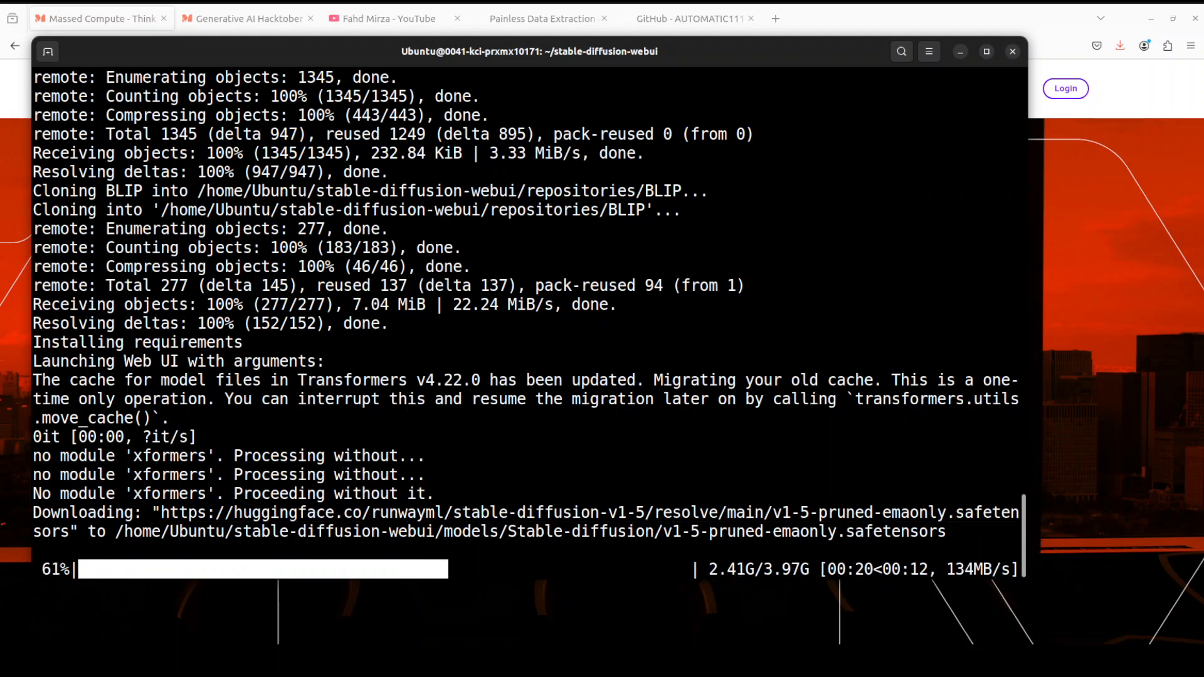
pyautogui.click(833, 18)
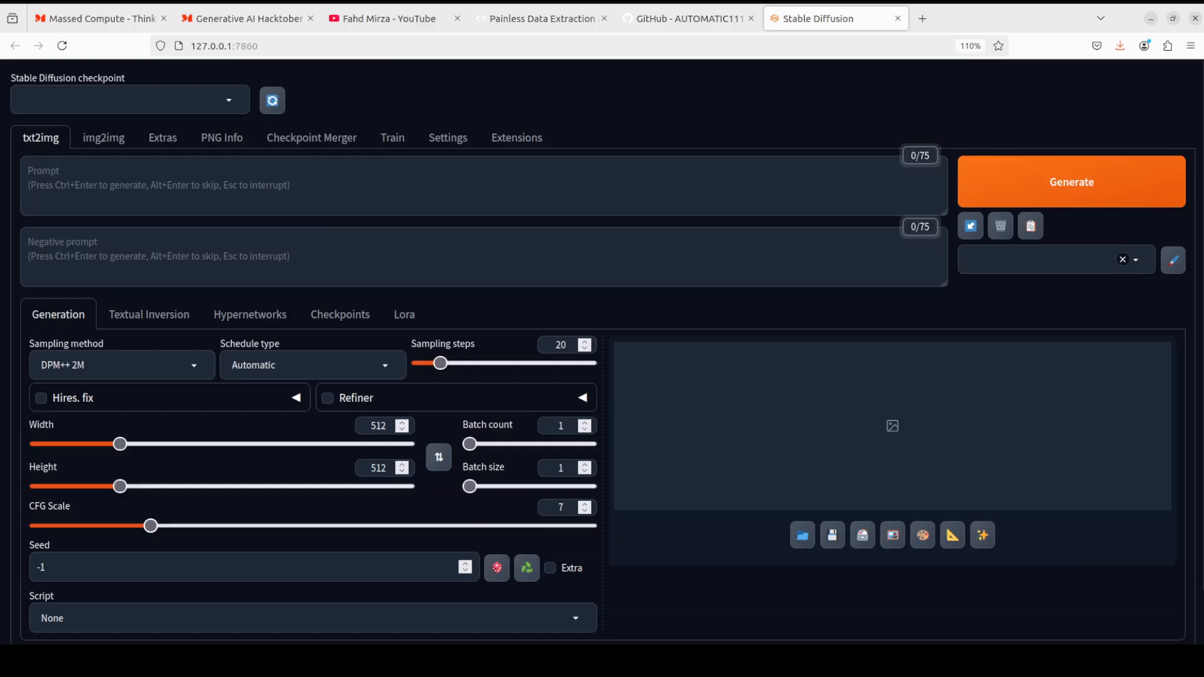
# Visit the AgentQL page, then return to the local Stable Diffusion web UI at 127.0.0.1:7860
pyautogui.click(542, 18)
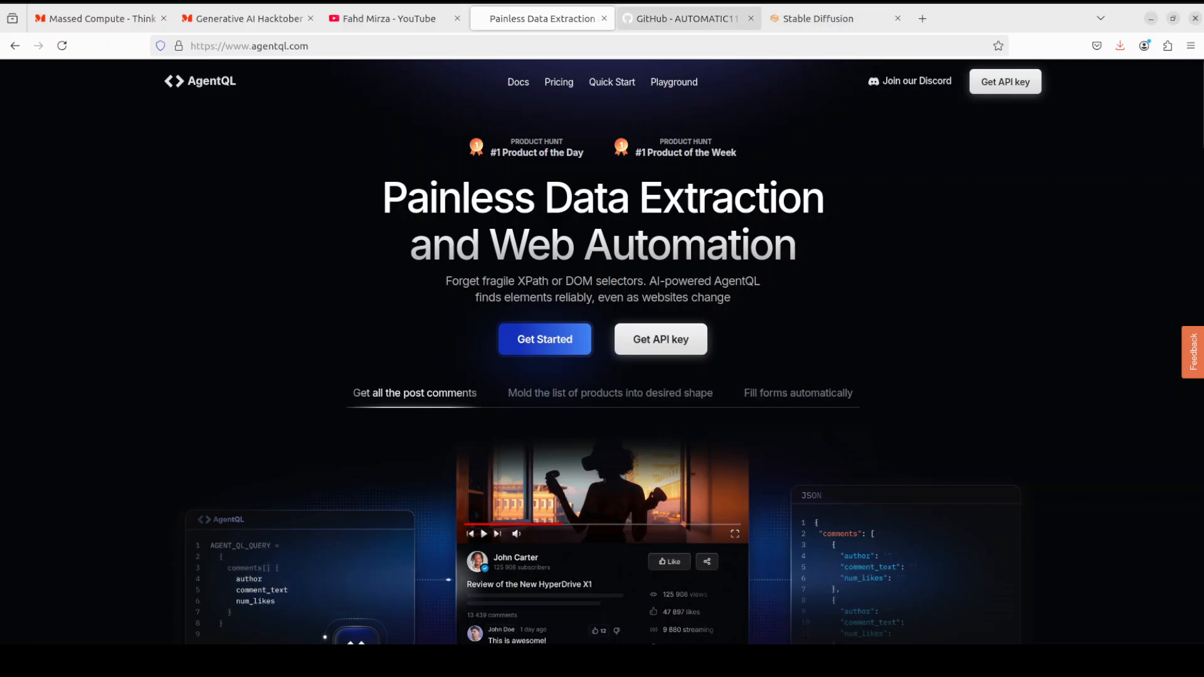
pyautogui.click(819, 18)
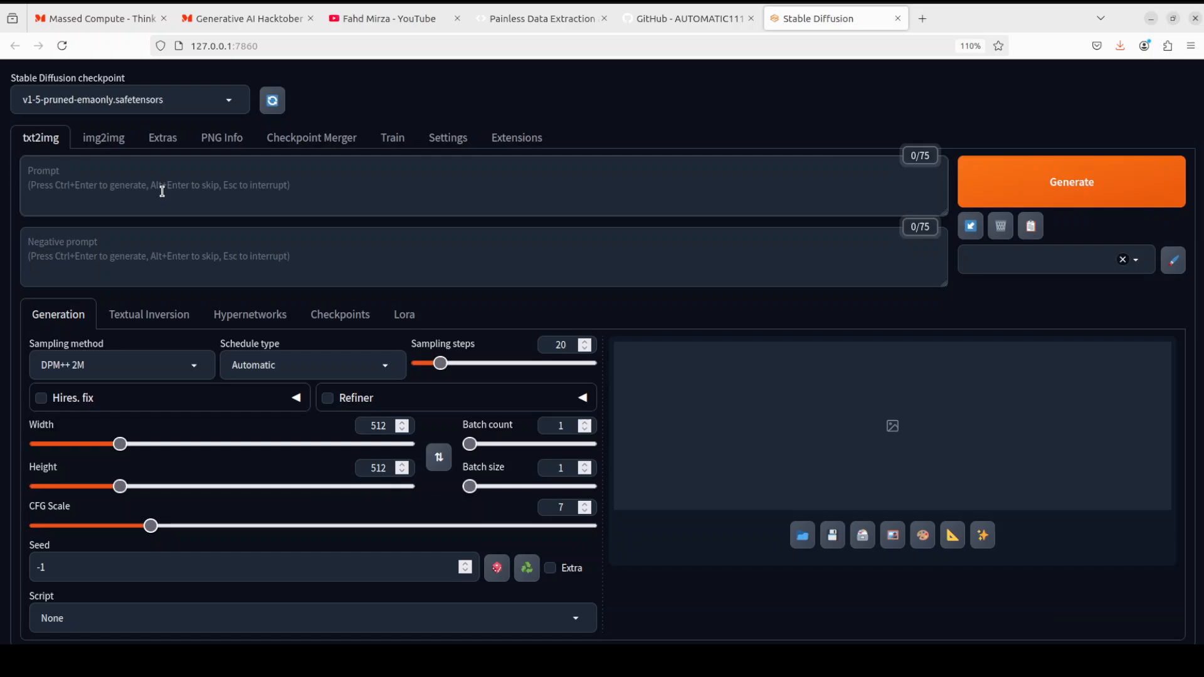
# Enter prompt 'a rising sun behind K2 mountain', negative 'blurry, deformed, unnatural', and generate
pyautogui.write('a rising')
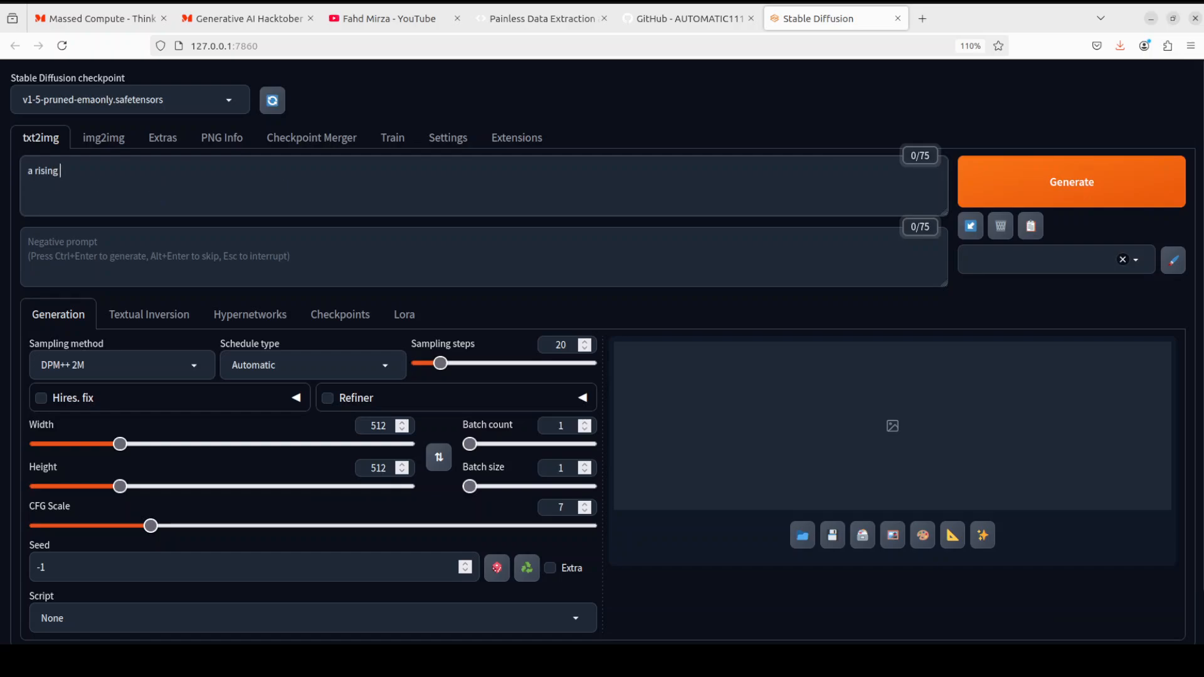
pyautogui.write('sun behind K2 mountain')
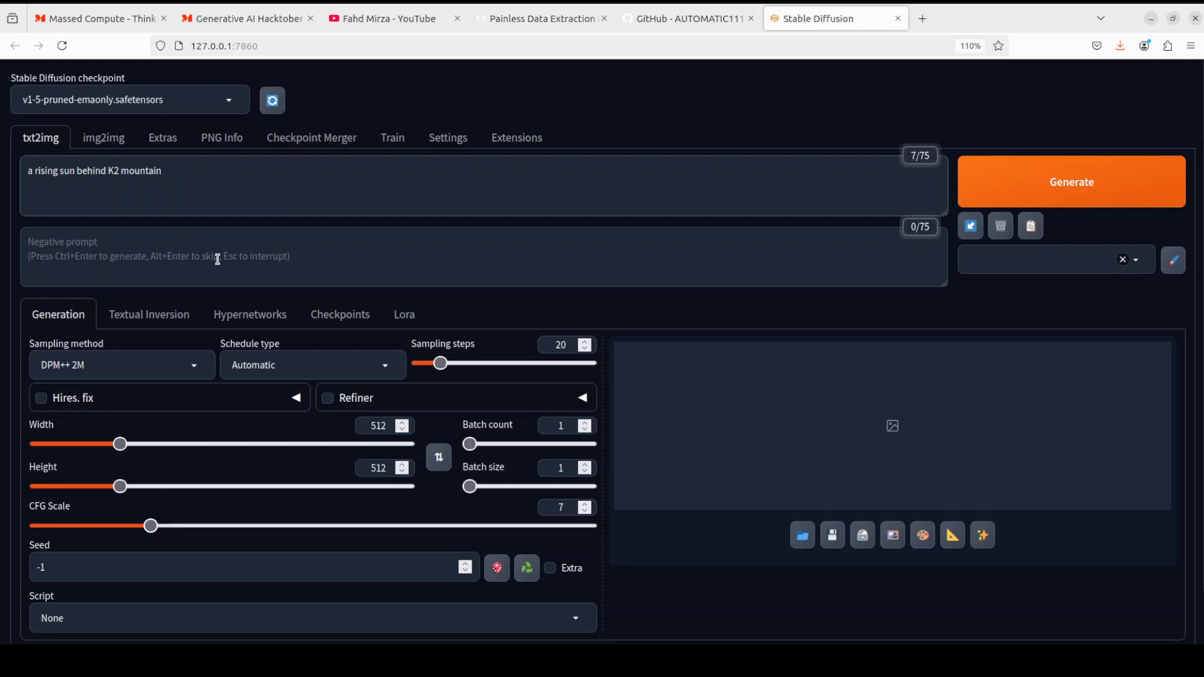
pyautogui.moveTo(316, 271)
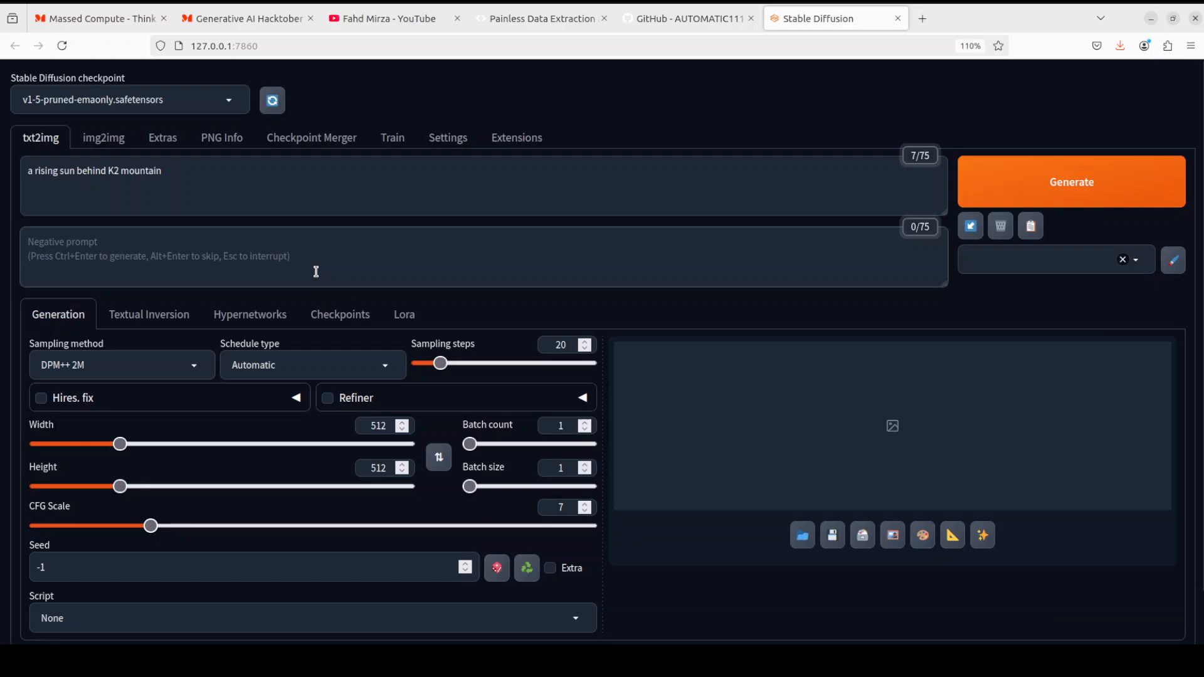
pyautogui.write('blurry, deformed, unnatural')
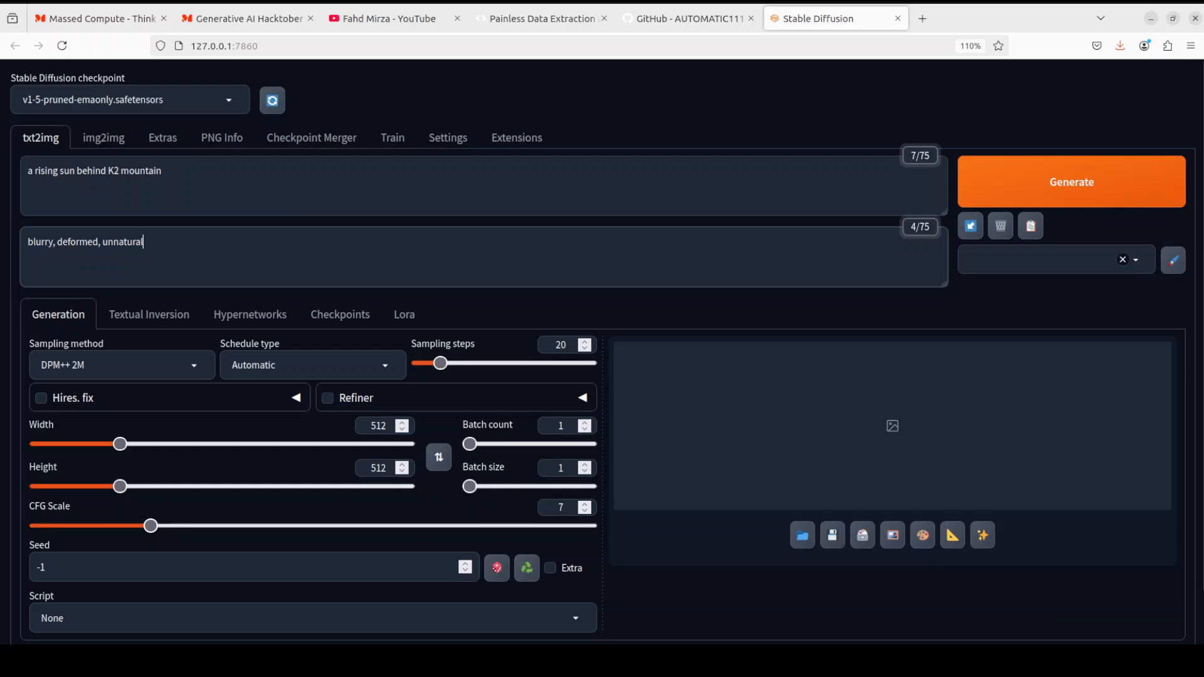
pyautogui.click(1072, 181)
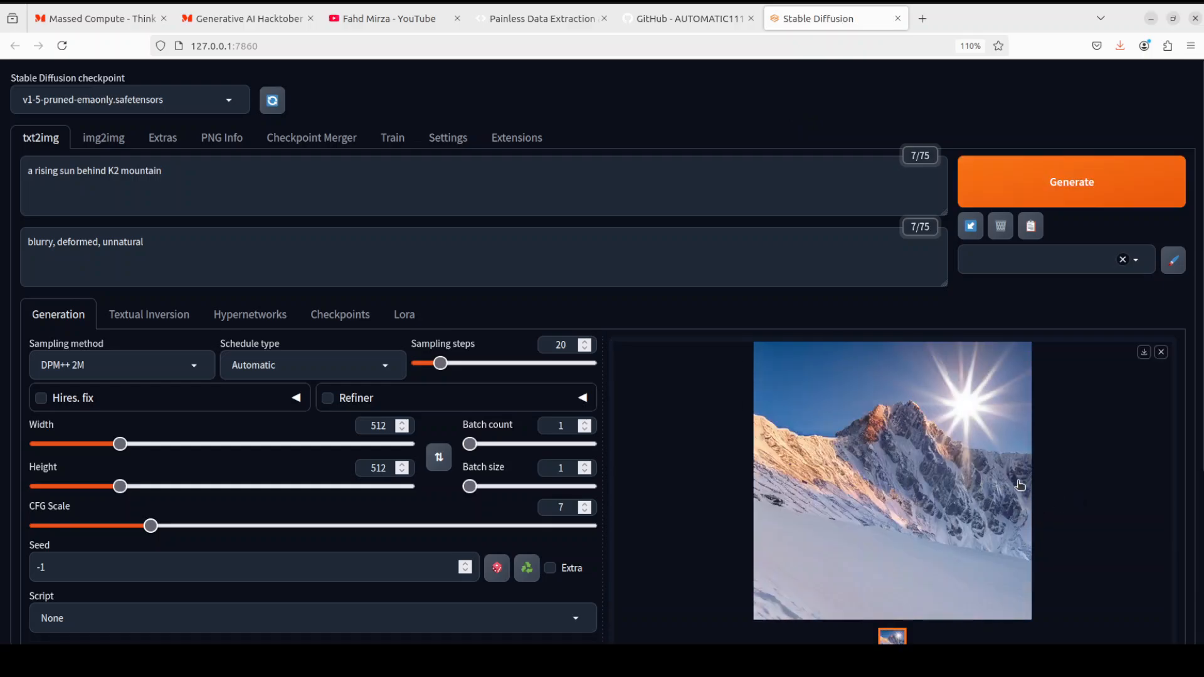
# View the generated snowy K2 peak image with the sun bursting behind it
pyautogui.click(218, 253)
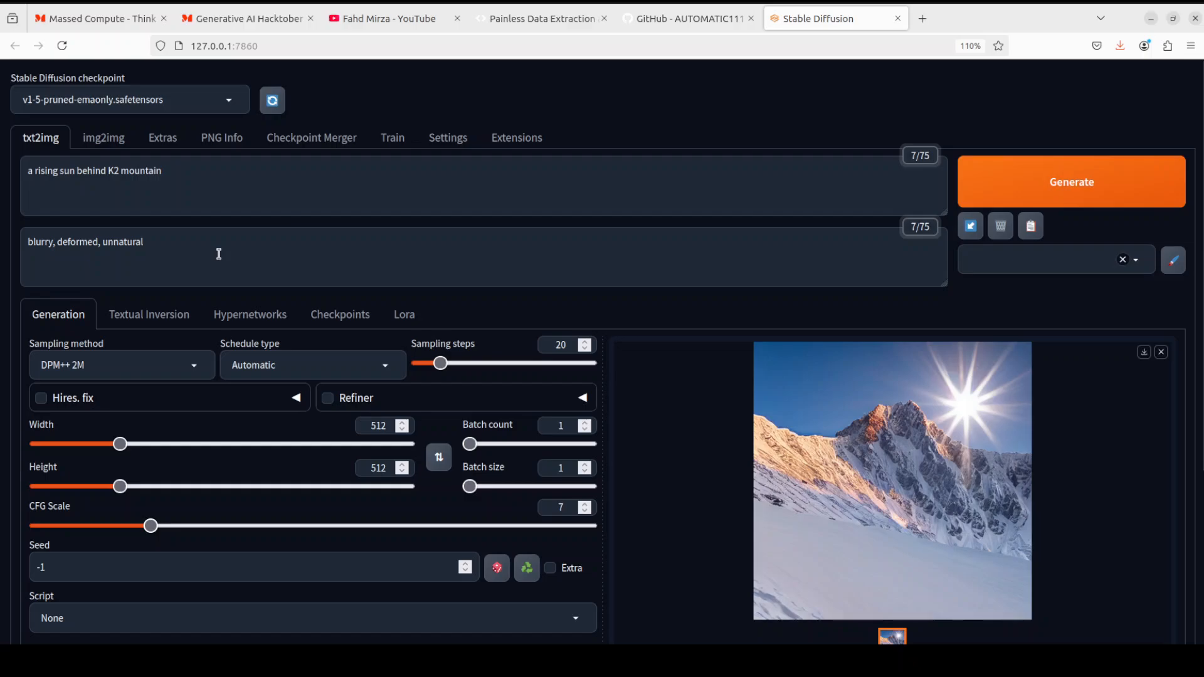
pyautogui.moveTo(214, 250)
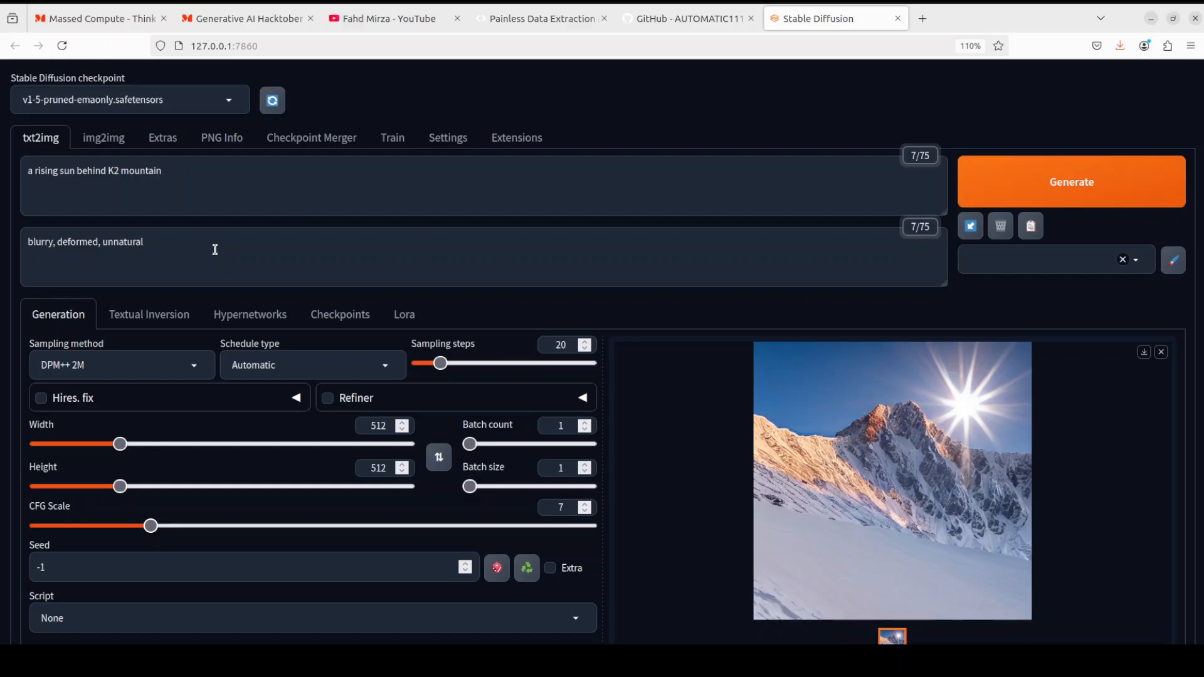
pyautogui.moveTo(944, 477)
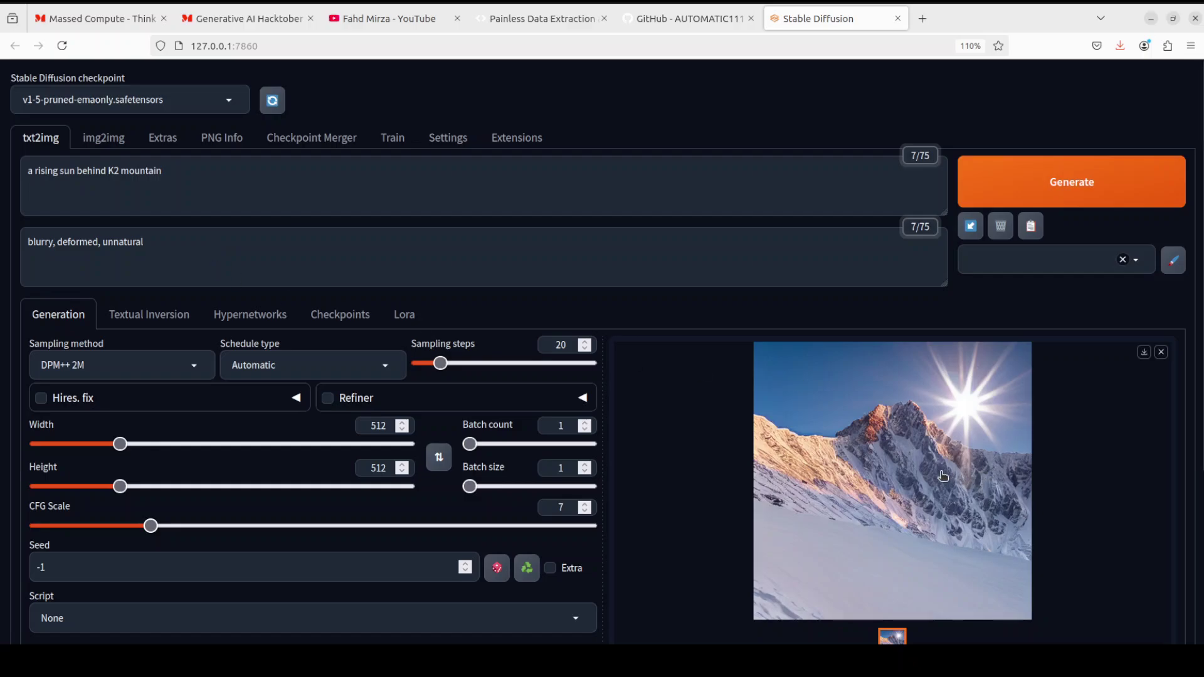
pyautogui.moveTo(1056, 484)
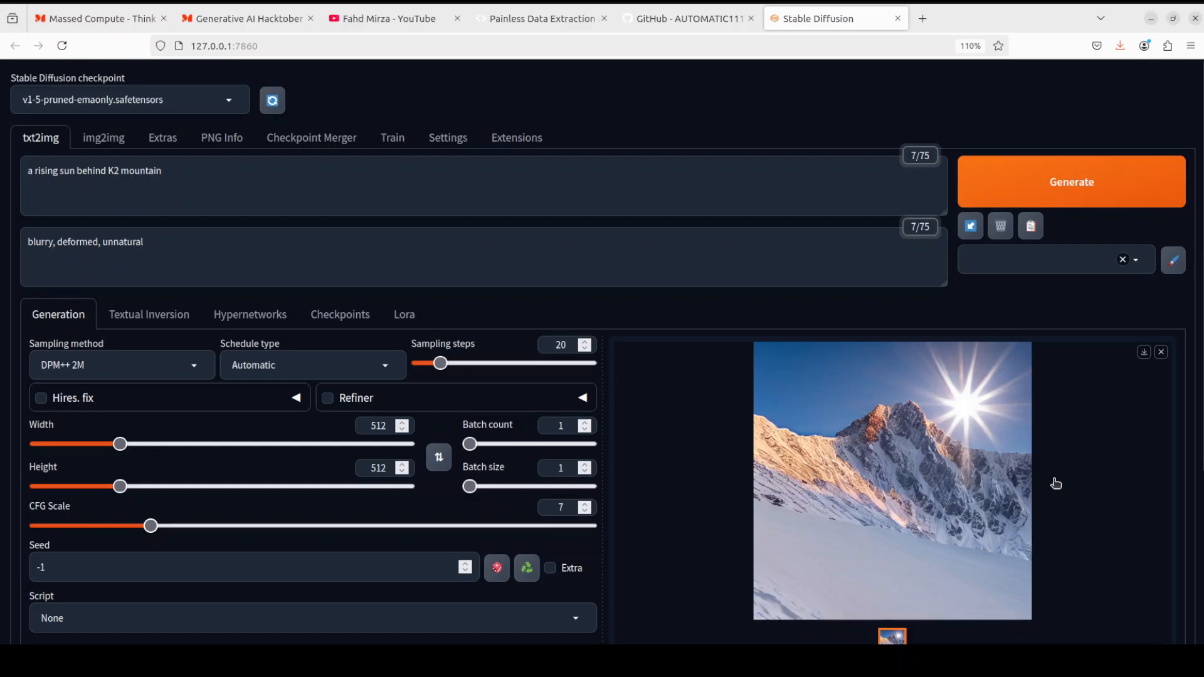
pyautogui.moveTo(1051, 437)
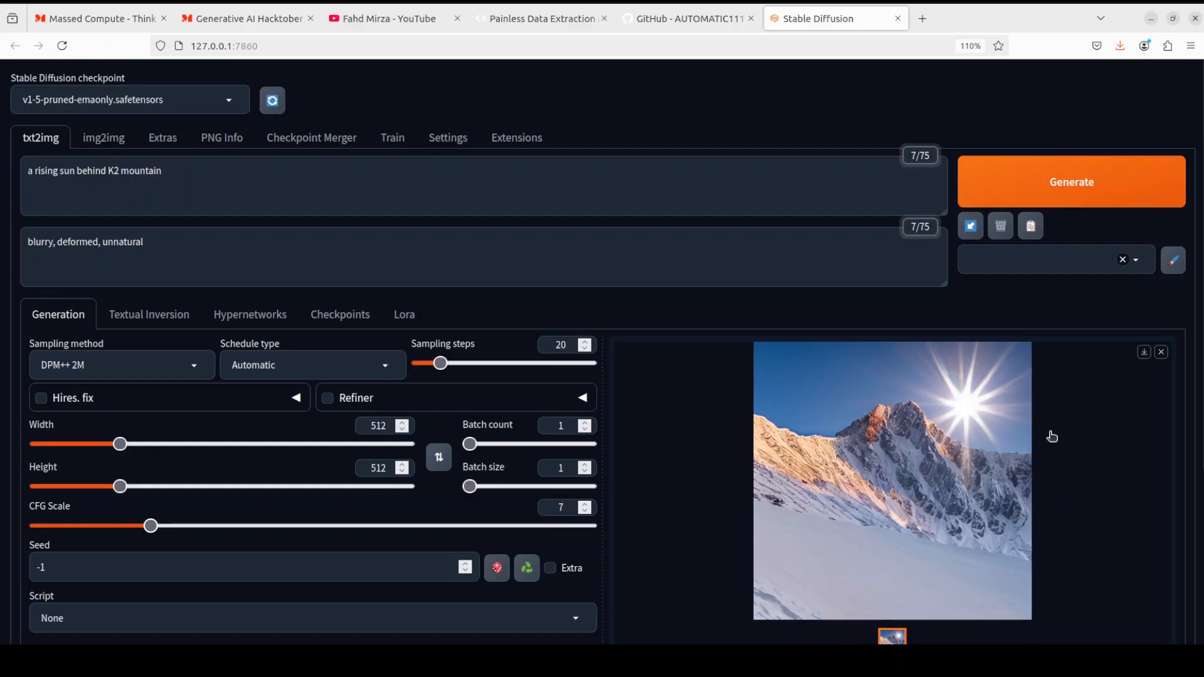
pyautogui.moveTo(995, 450)
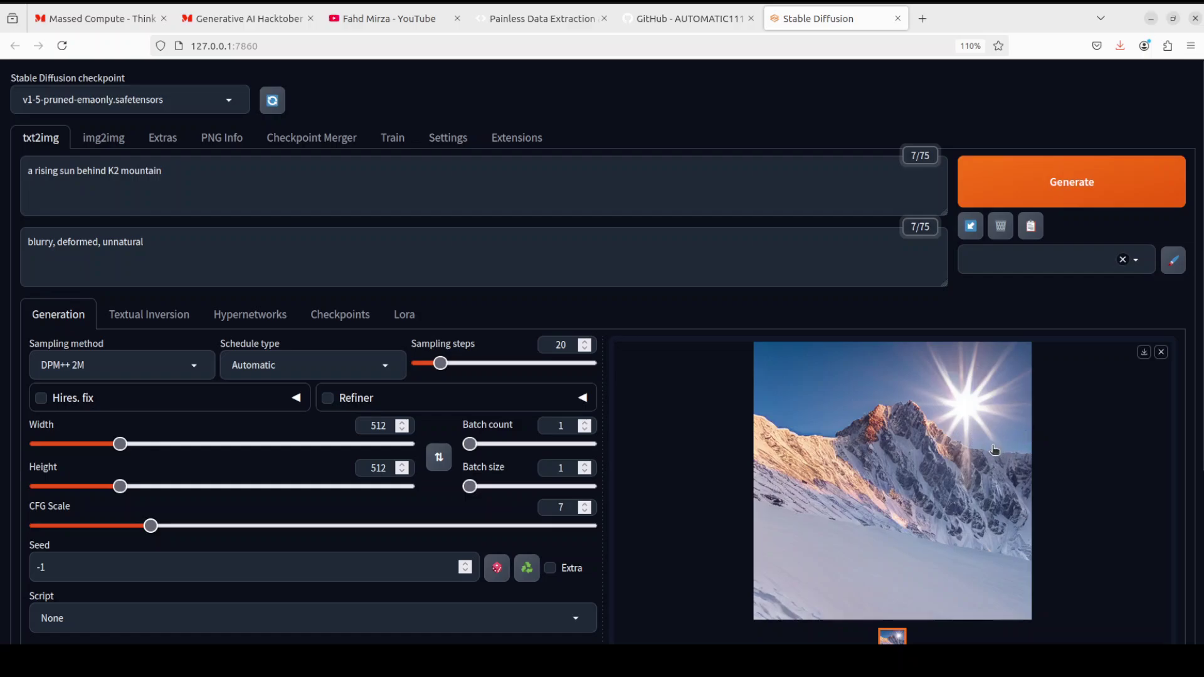
pyautogui.moveTo(903, 542)
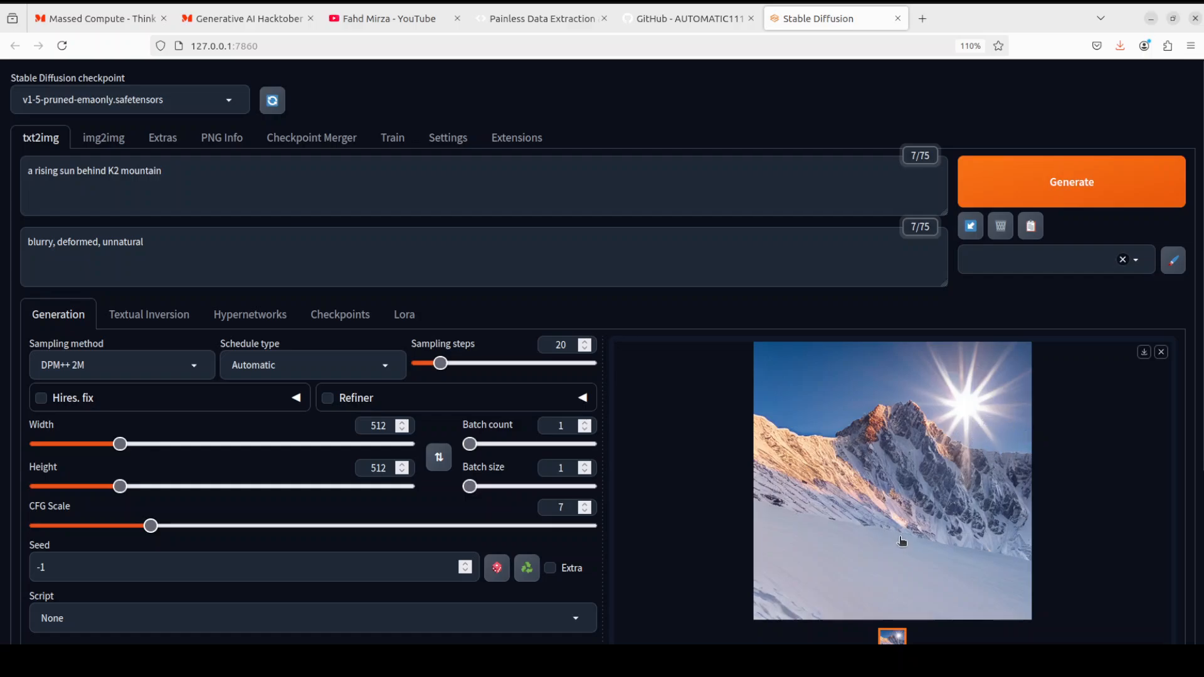
pyautogui.moveTo(790, 468)
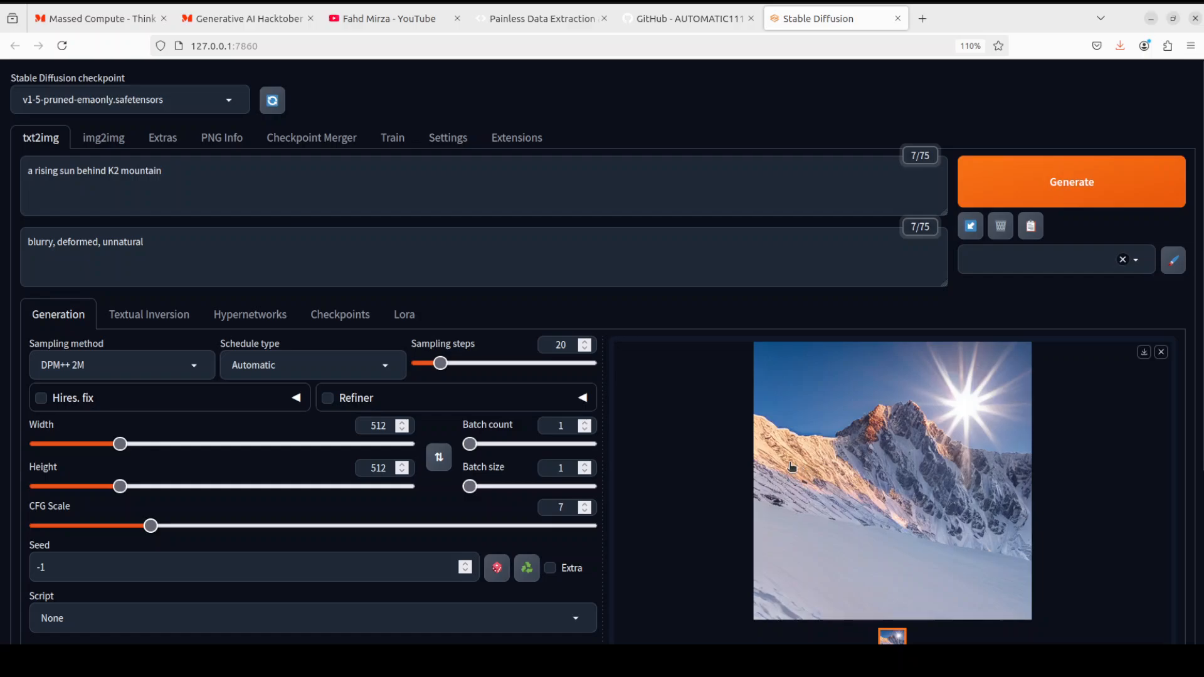
pyautogui.moveTo(926, 433)
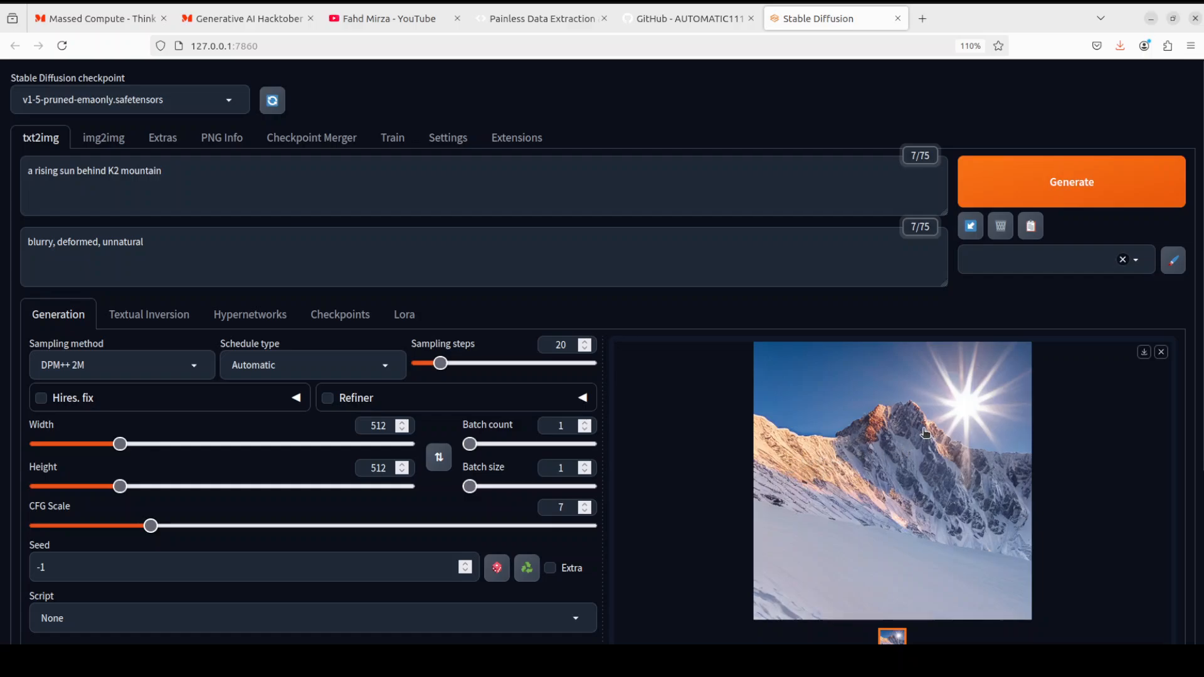
pyautogui.moveTo(948, 557)
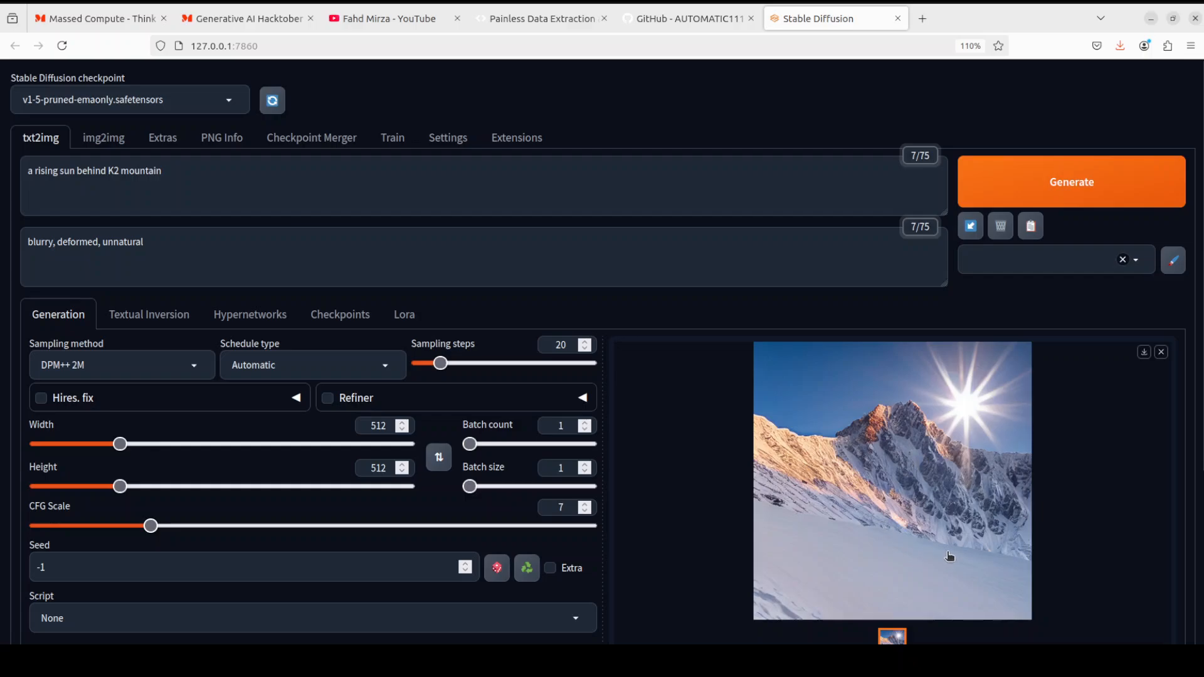
pyautogui.moveTo(162, 370)
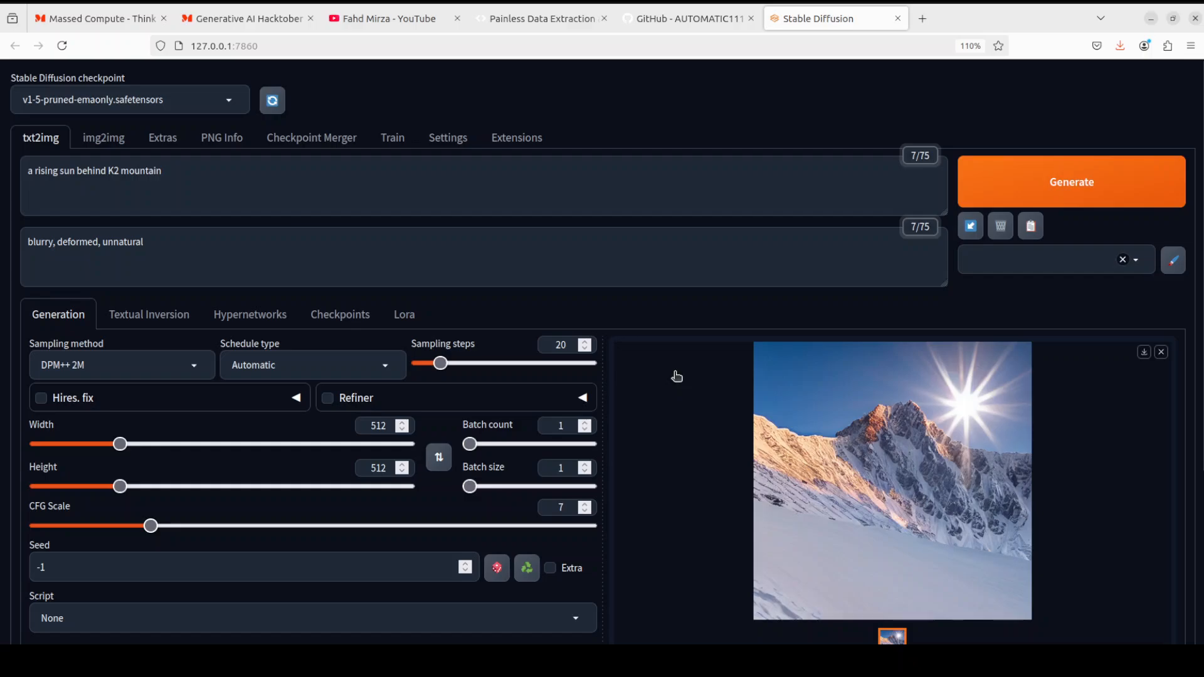
pyautogui.moveTo(675, 366)
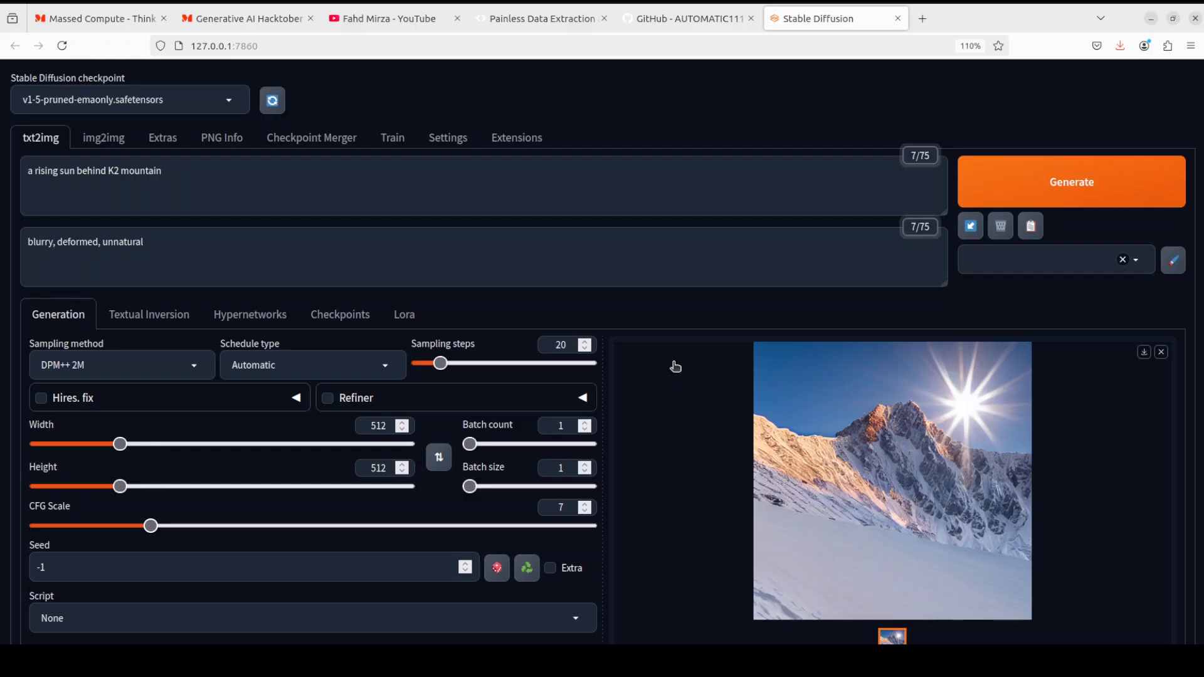
pyautogui.moveTo(662, 354)
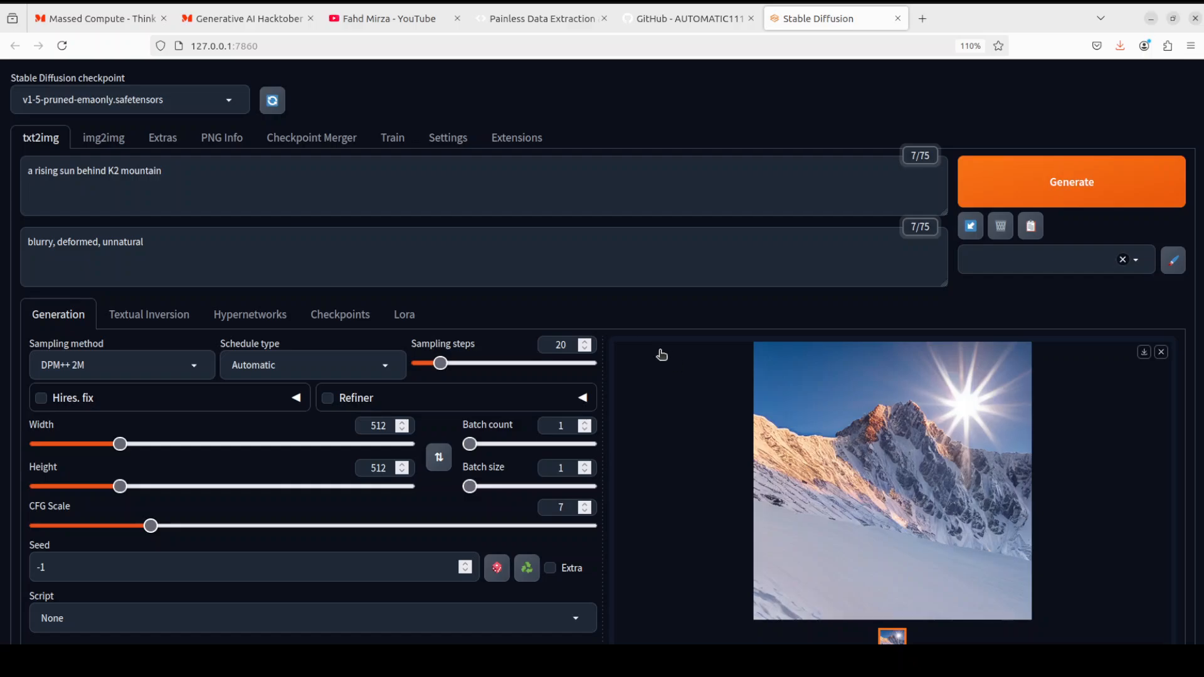
pyautogui.moveTo(242, 230)
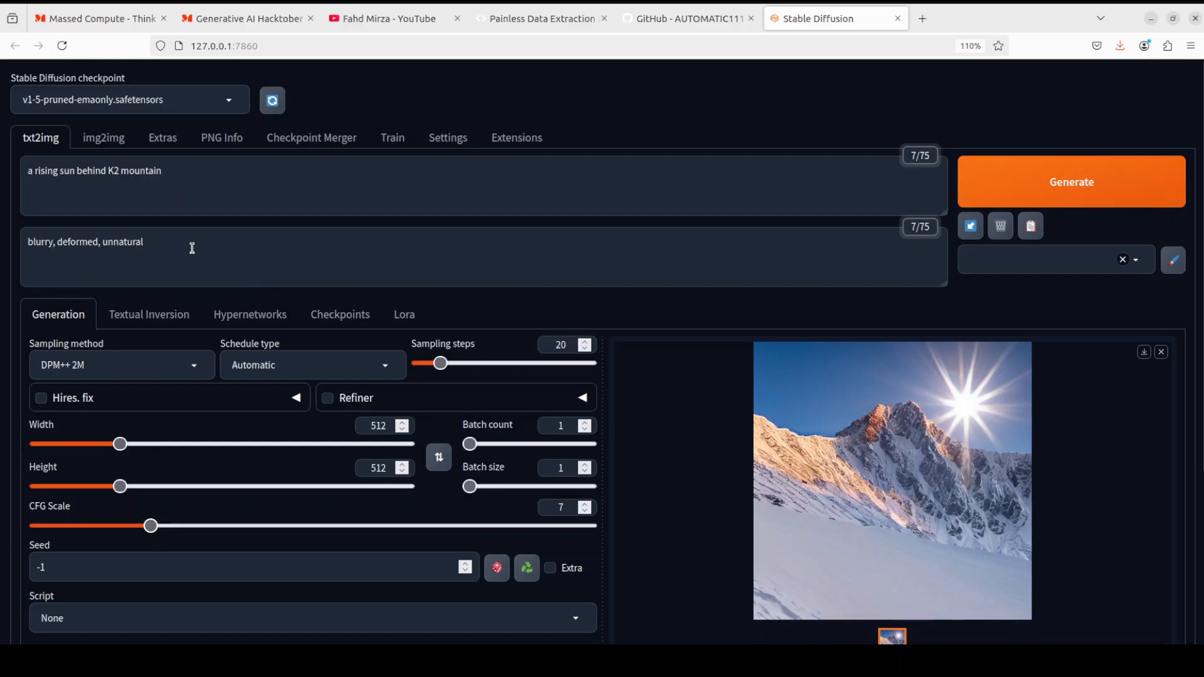
pyautogui.moveTo(215, 231)
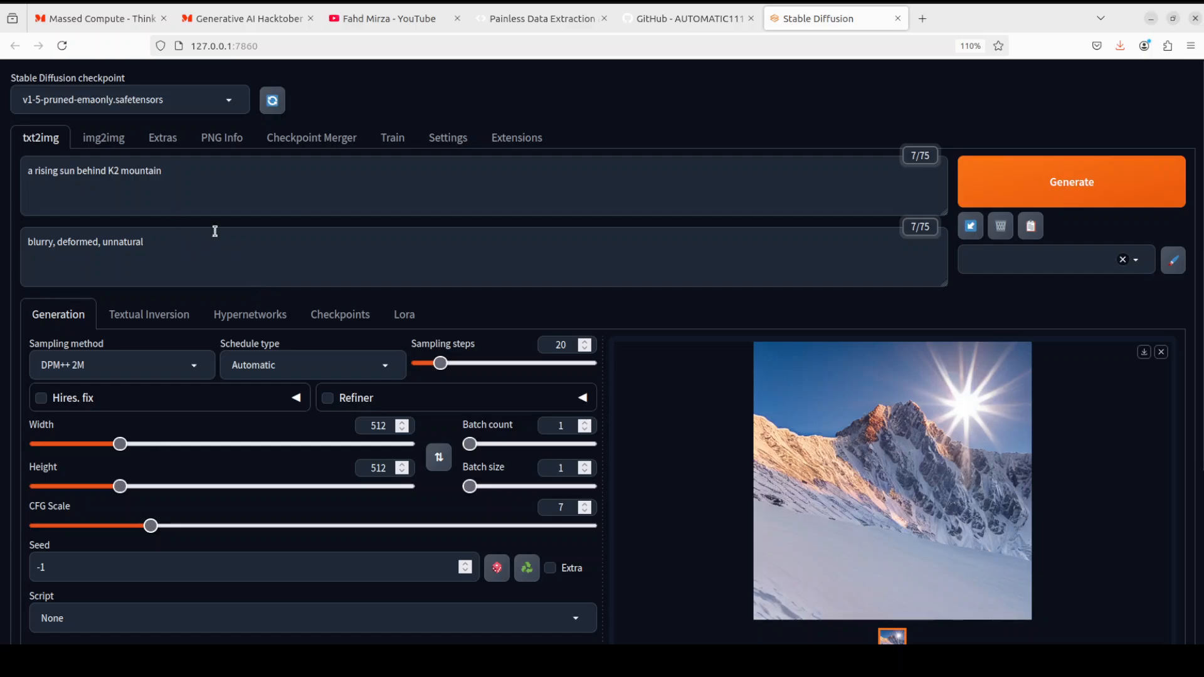
pyautogui.moveTo(451, 183)
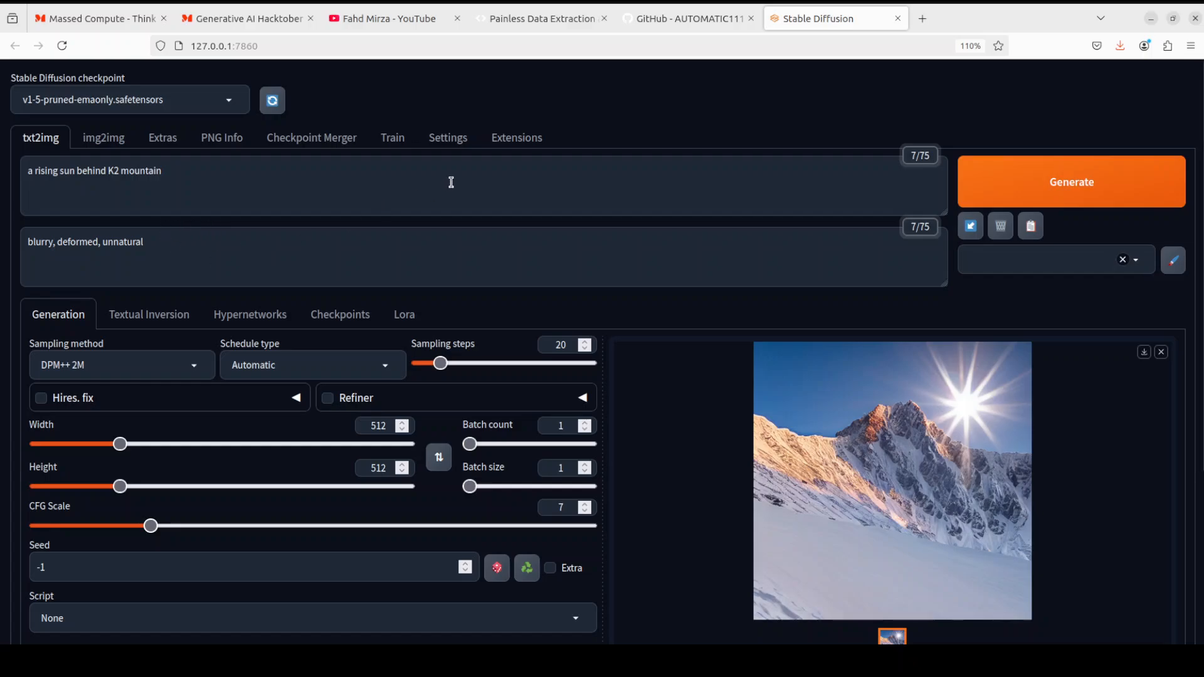
pyautogui.moveTo(471, 158)
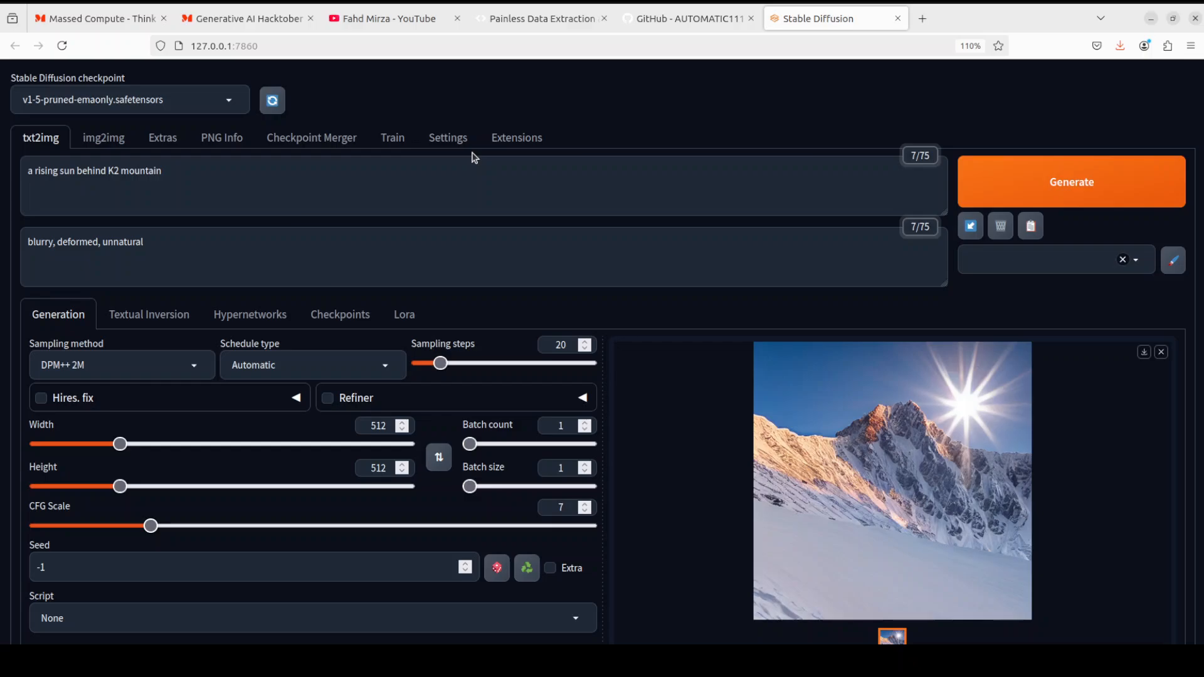
pyautogui.moveTo(434, 48)
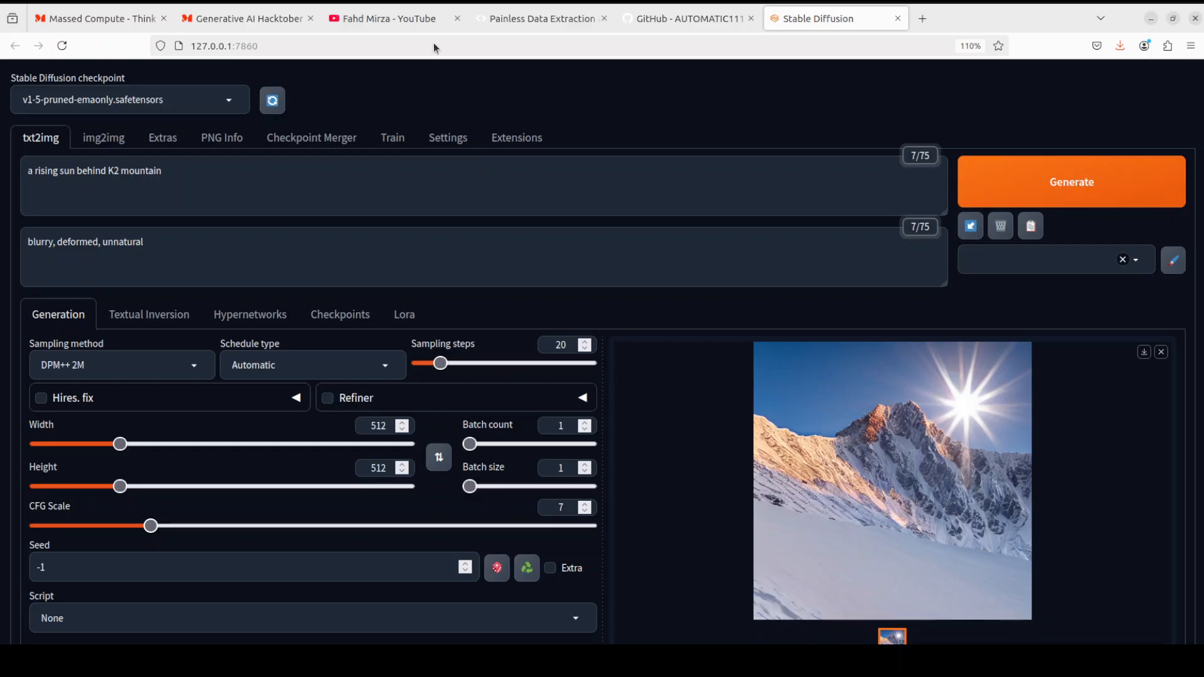
# Switch from the Stable Diffusion page to the YouTube channel tab with ComfyUI results
pyautogui.click(387, 17)
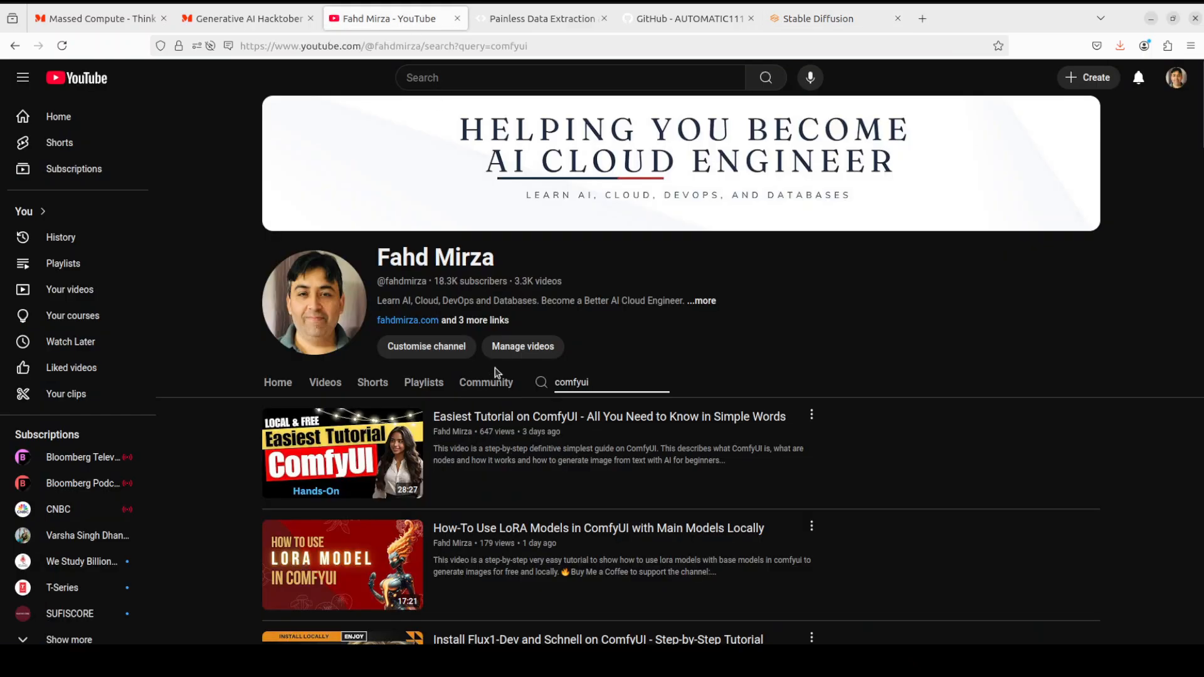